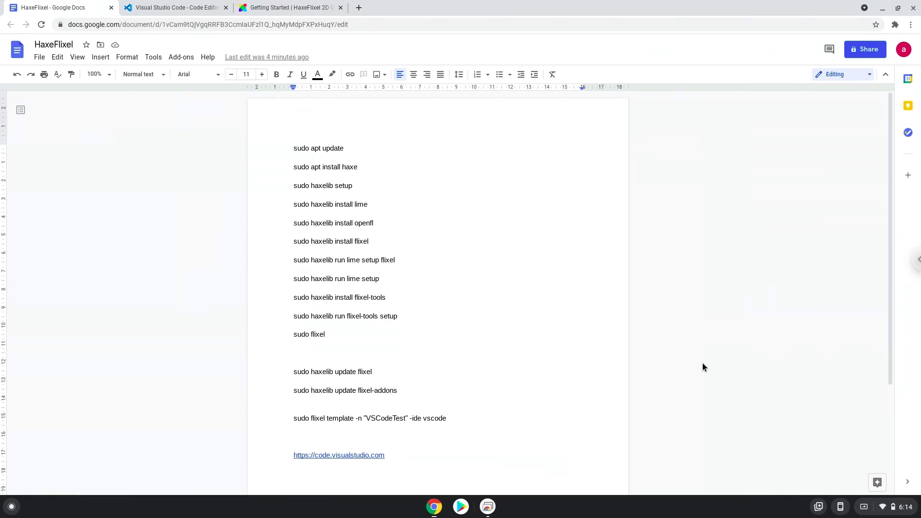
Step: Turn on Linux under Settings > Advanced > Developers, installing with the recommended 7.5 GB disk
{"action": "left_click", "coordinate": [293, 353]}
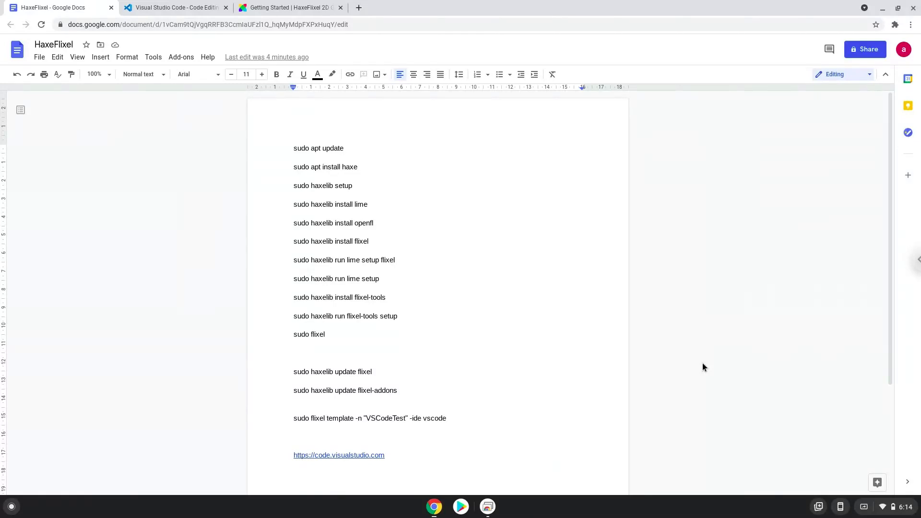
{"action": "left_click", "coordinate": [293, 353]}
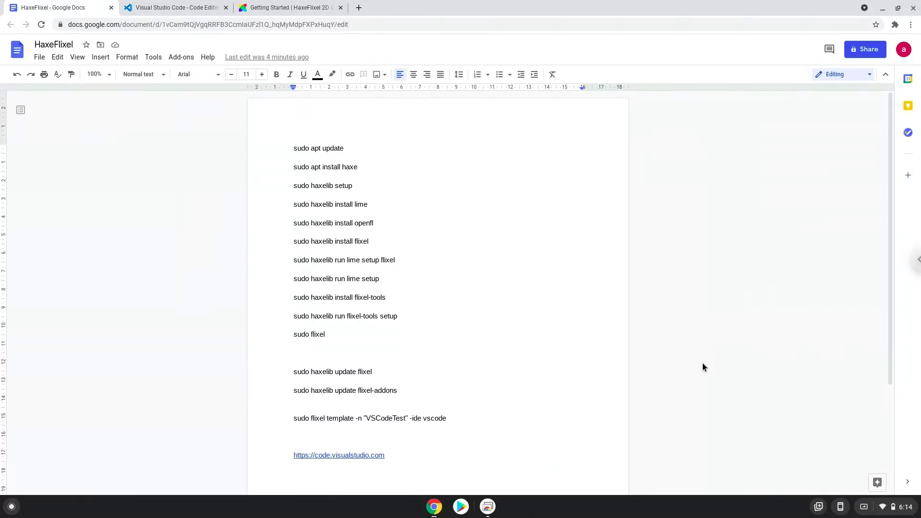
{"action": "left_click", "coordinate": [294, 353]}
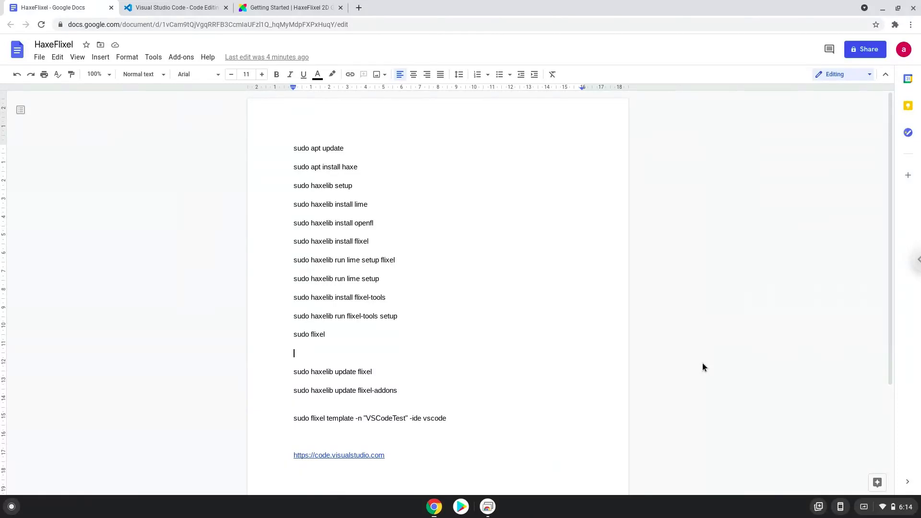
{"action": "mouse_move", "coordinate": [855, 514]}
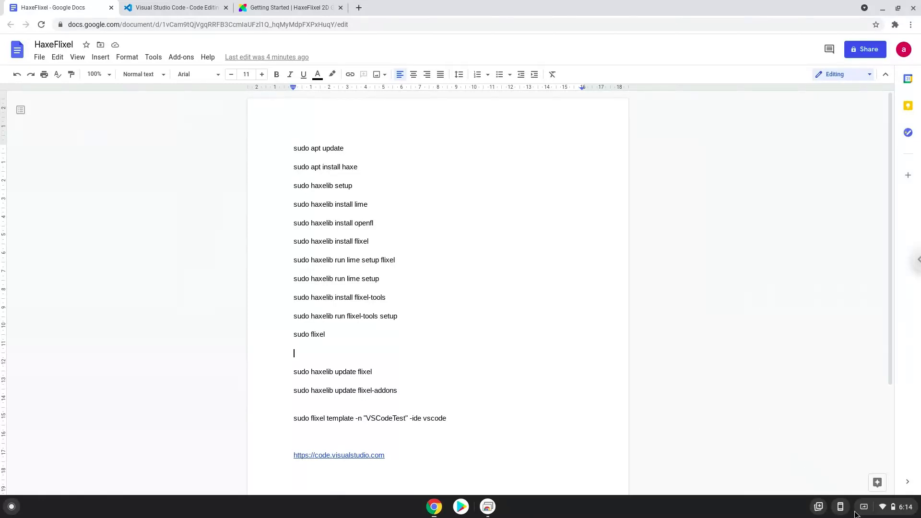
{"action": "left_click", "coordinate": [883, 506]}
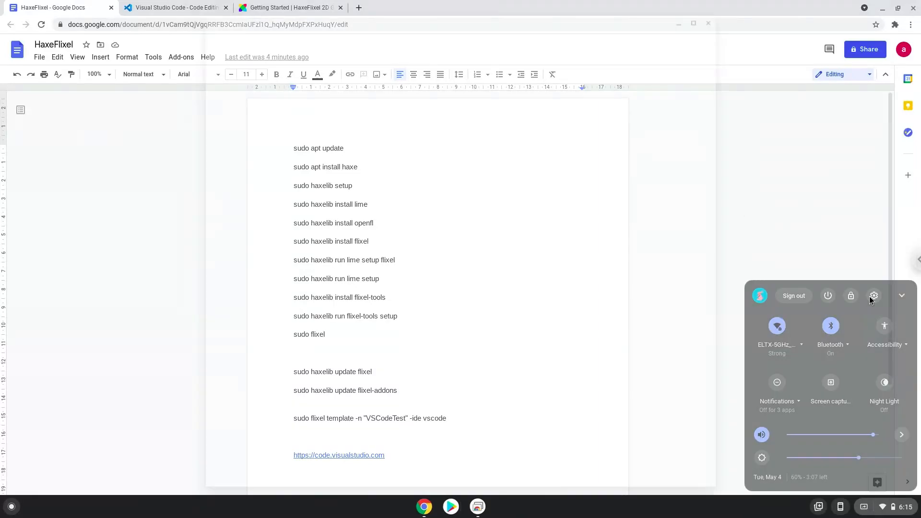
{"action": "left_click", "coordinate": [874, 295]}
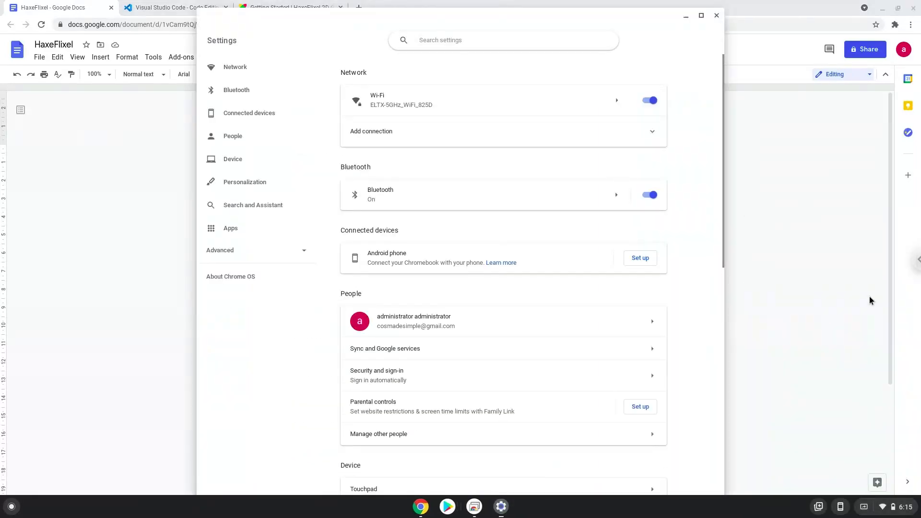
{"action": "mouse_move", "coordinate": [386, 266]}
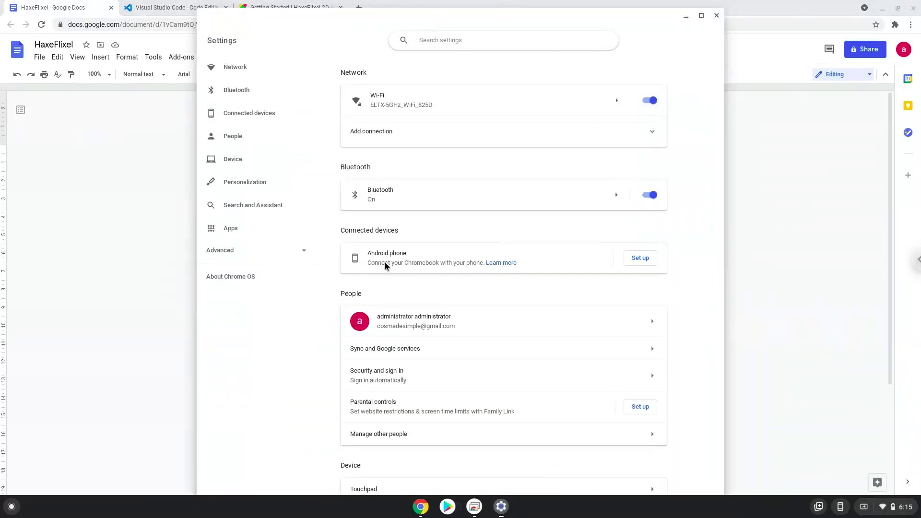
{"action": "left_click", "coordinate": [219, 250]}
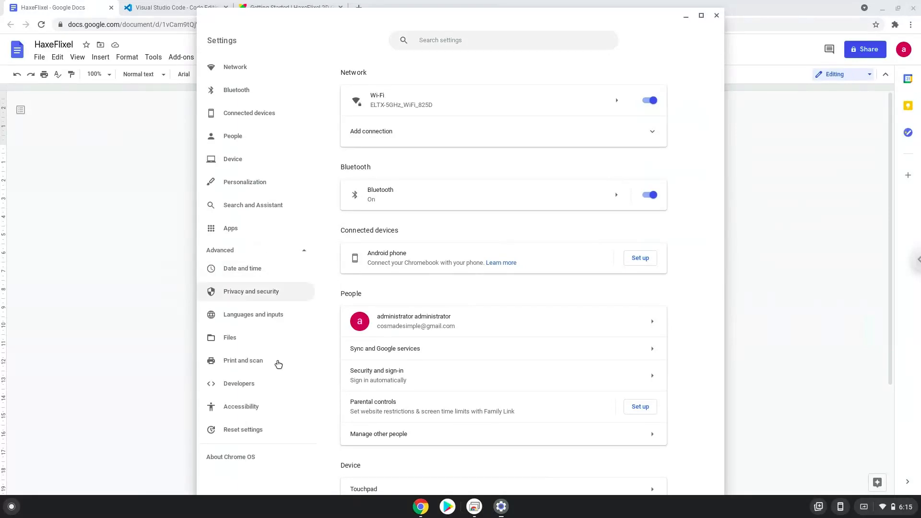
{"action": "left_click", "coordinate": [239, 382]}
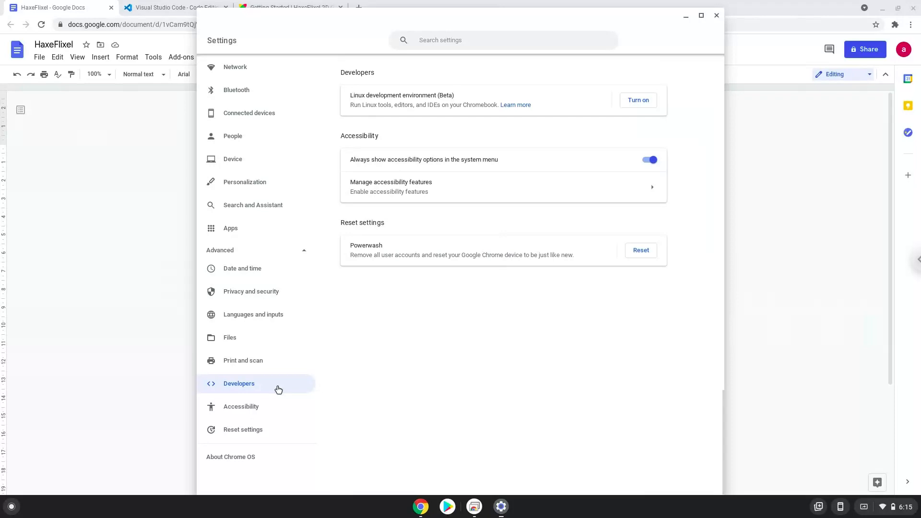
{"action": "mouse_move", "coordinate": [346, 332]}
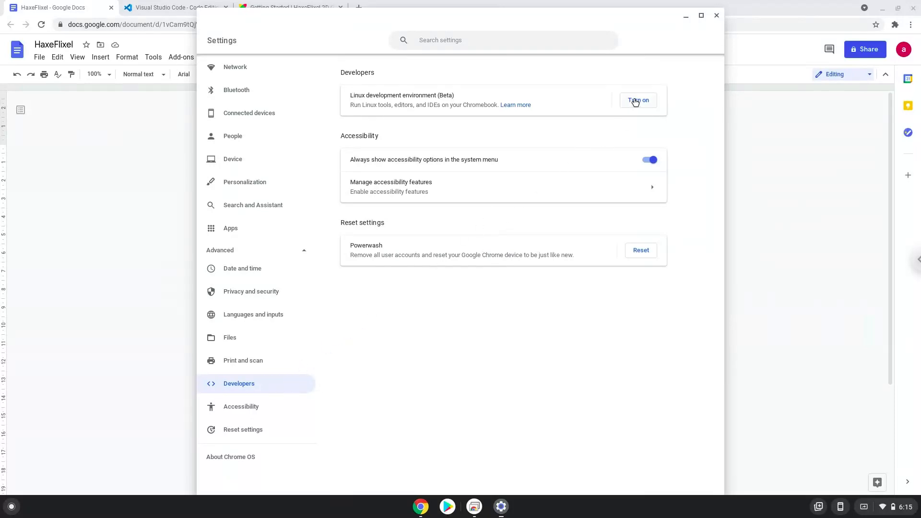
{"action": "left_click", "coordinate": [637, 100]}
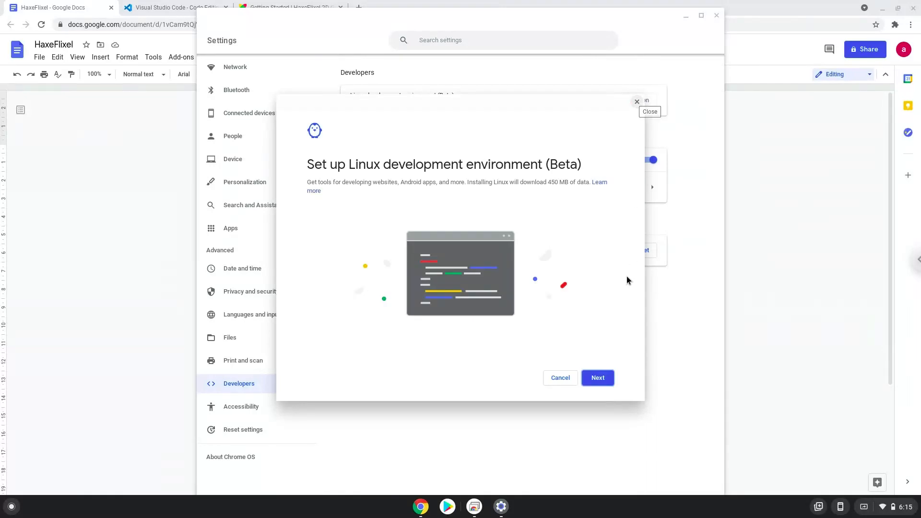
{"action": "left_click", "coordinate": [597, 378]}
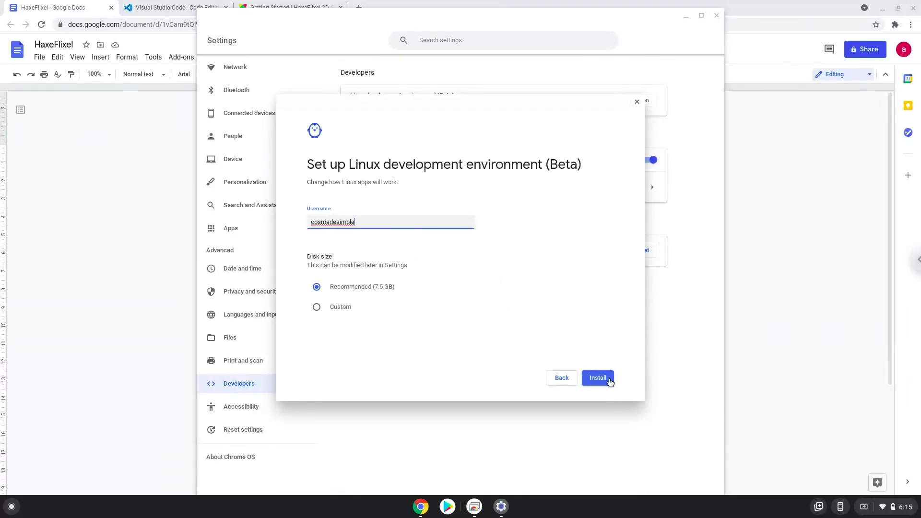
{"action": "left_click", "coordinate": [597, 377]}
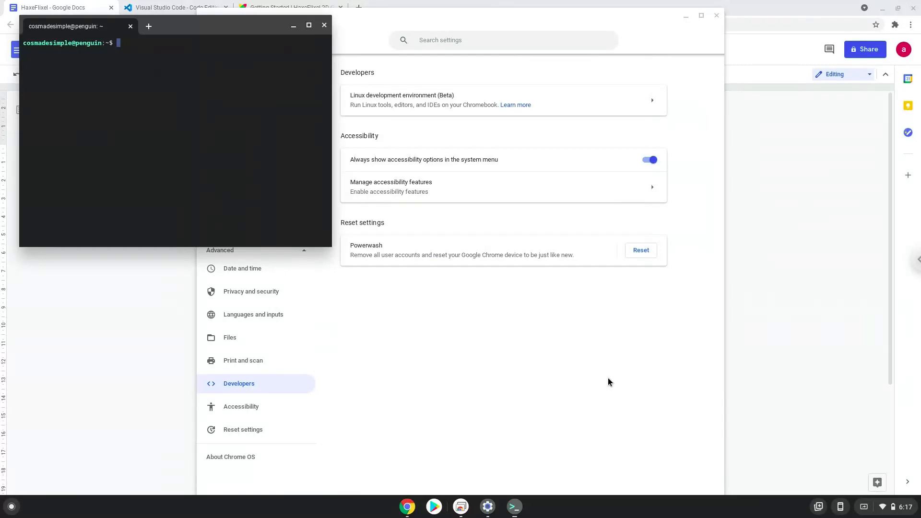
{"action": "mouse_move", "coordinate": [504, 229]}
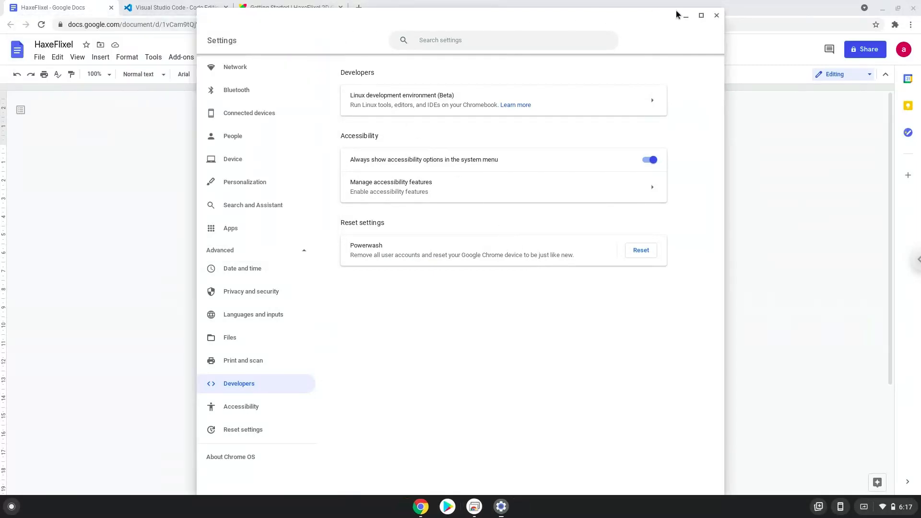
Step: Close Settings and download the Debian/Ubuntu .deb package from the Visual Studio Code website
{"action": "left_click", "coordinate": [716, 15]}
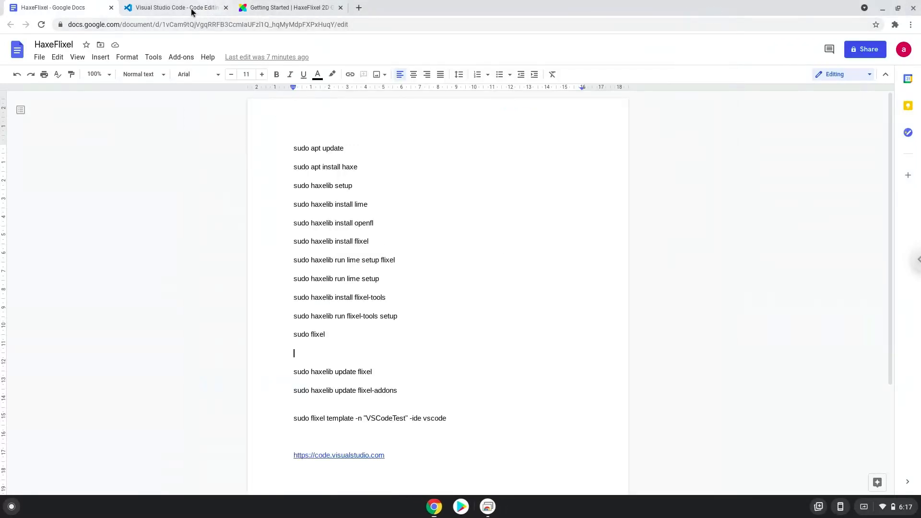
{"action": "left_click", "coordinate": [175, 7]}
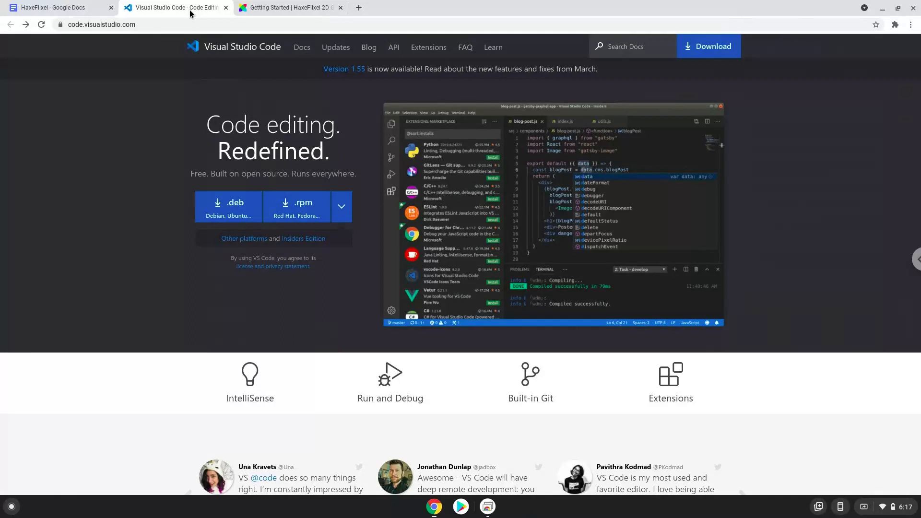
{"action": "left_click", "coordinate": [228, 206]}
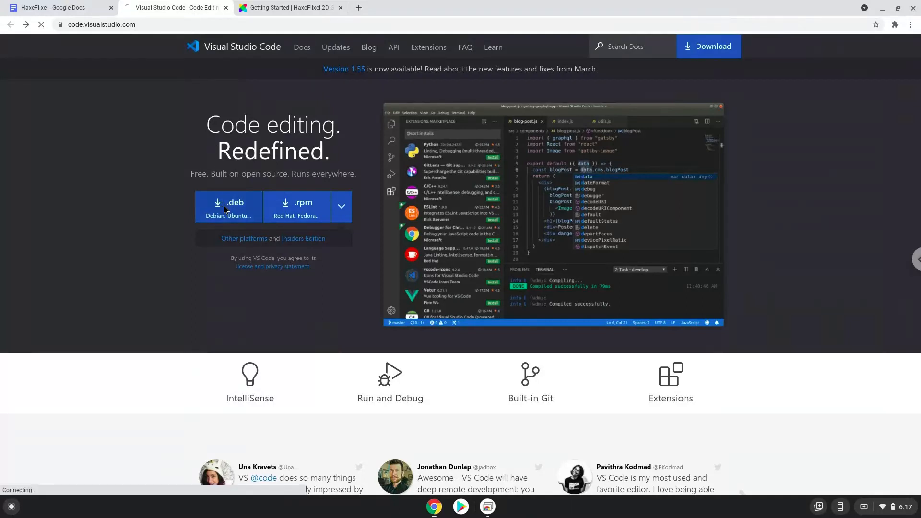
{"action": "left_click", "coordinate": [228, 206]}
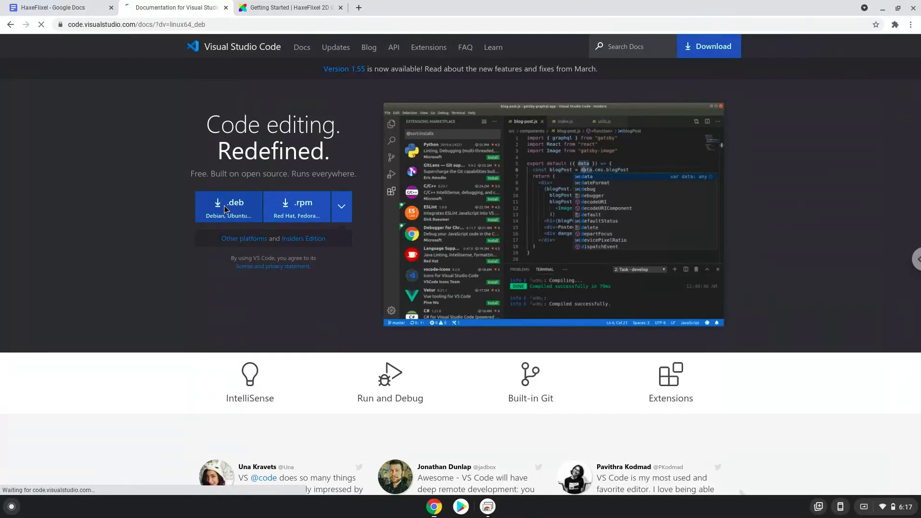
{"action": "left_click", "coordinate": [229, 207]}
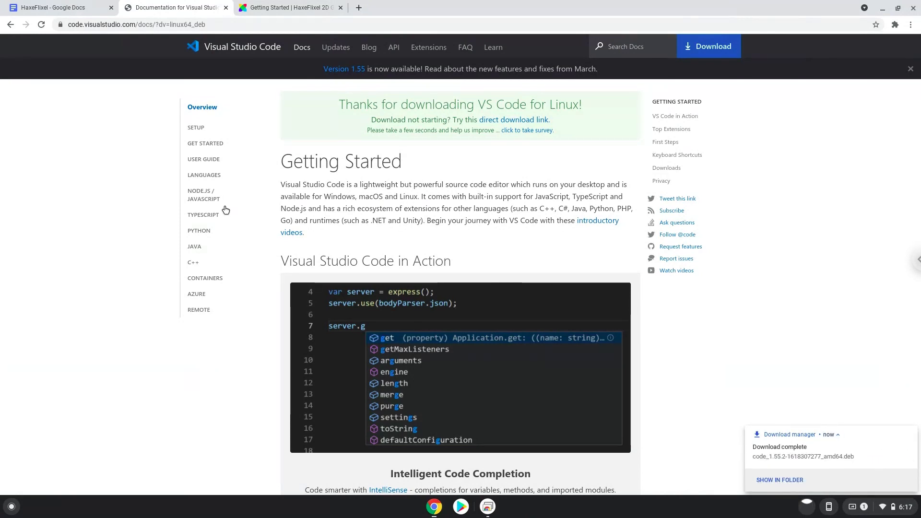
{"action": "mouse_move", "coordinate": [517, 354]}
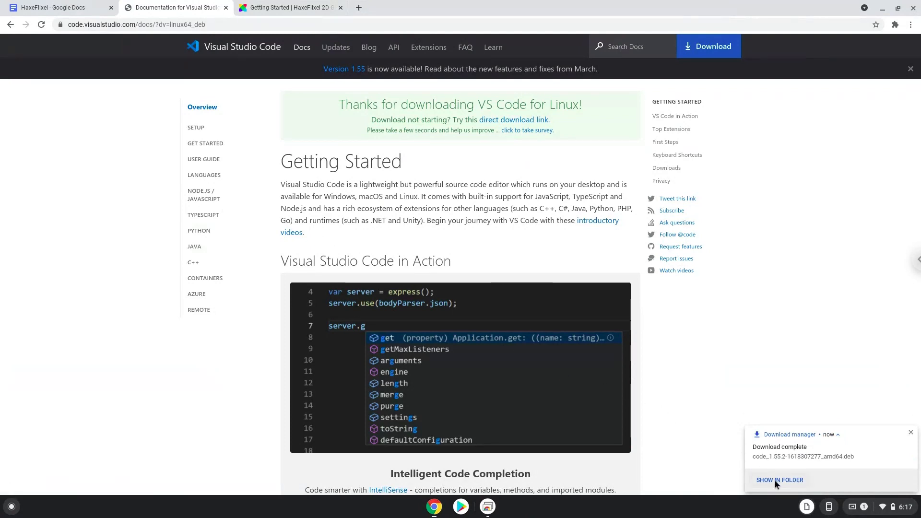
Step: Install the downloaded VS Code .deb from Downloads with Linux and dismiss the confirmation
{"action": "left_click", "coordinate": [779, 479]}
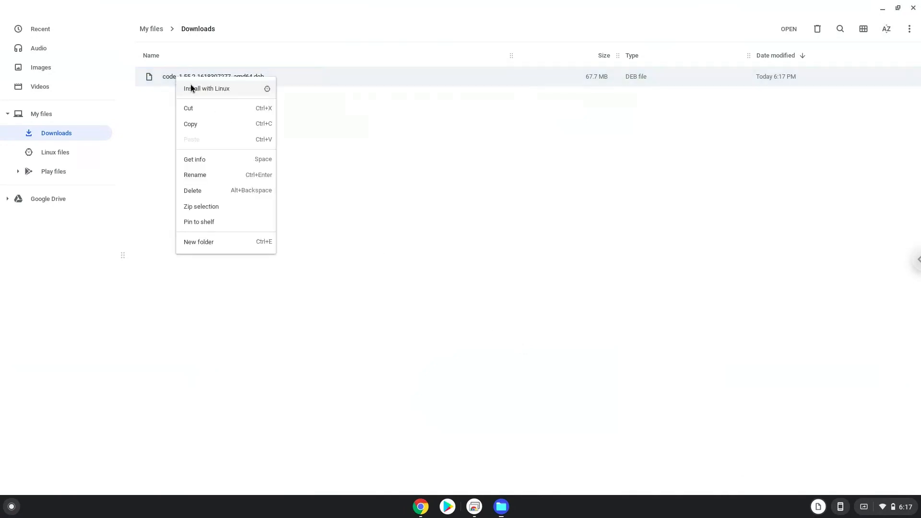
{"action": "left_click", "coordinate": [207, 88]}
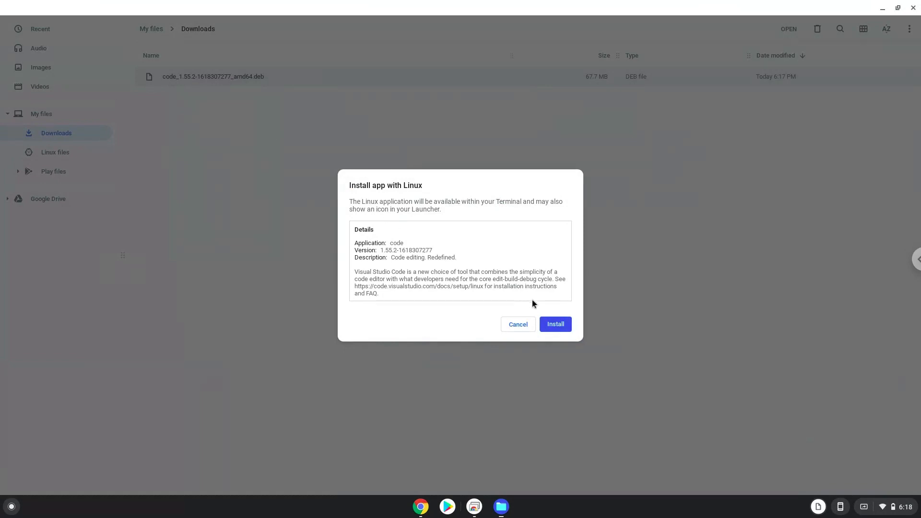
{"action": "left_click", "coordinate": [554, 324]}
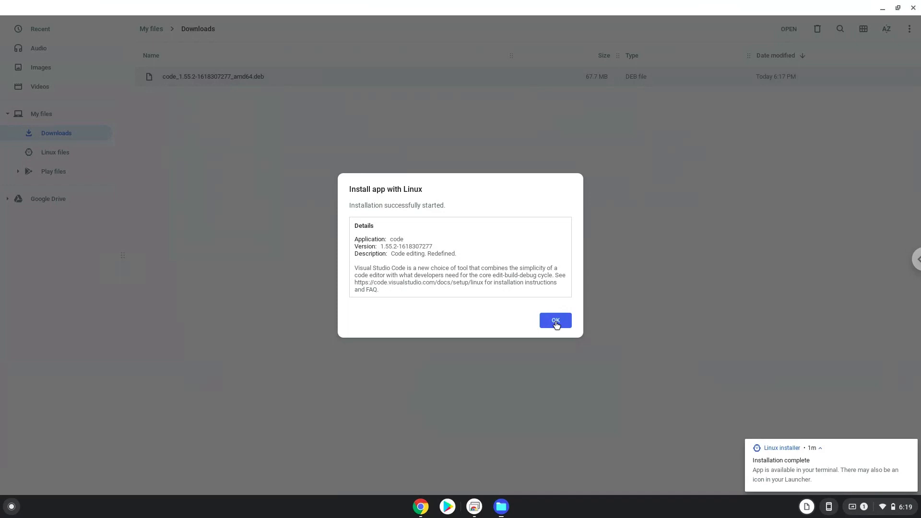
{"action": "mouse_move", "coordinate": [555, 324]}
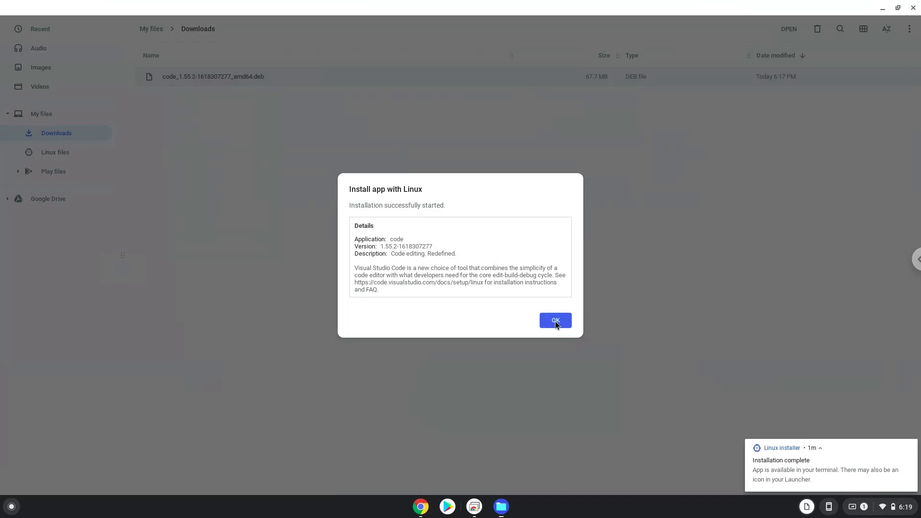
{"action": "left_click", "coordinate": [554, 320]}
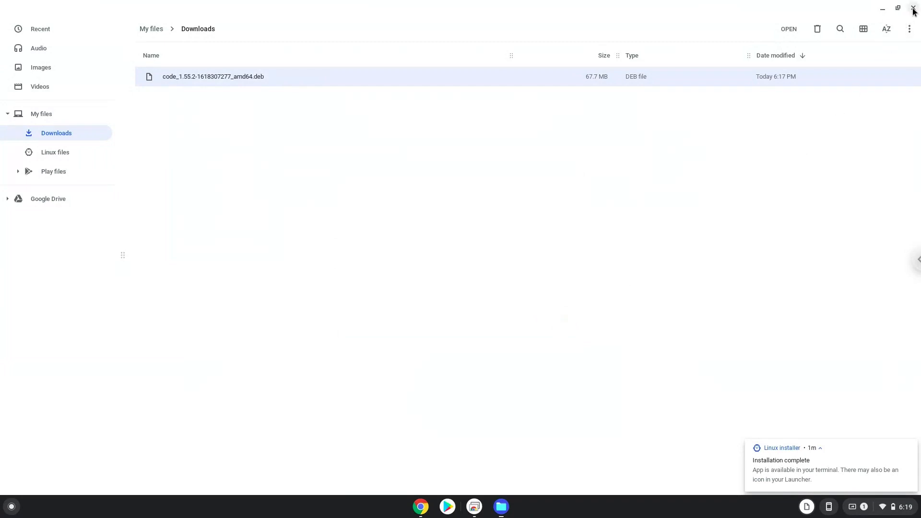
Step: Copy 'sudo apt update' from the HaxeFlixel notes and launch the Linux Terminal to run it
{"action": "left_click", "coordinate": [912, 8]}
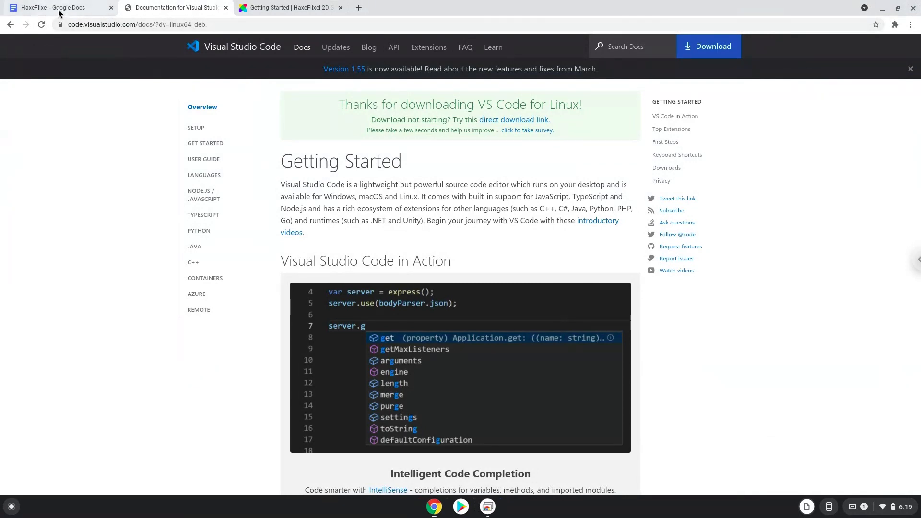
{"action": "left_click", "coordinate": [56, 7]}
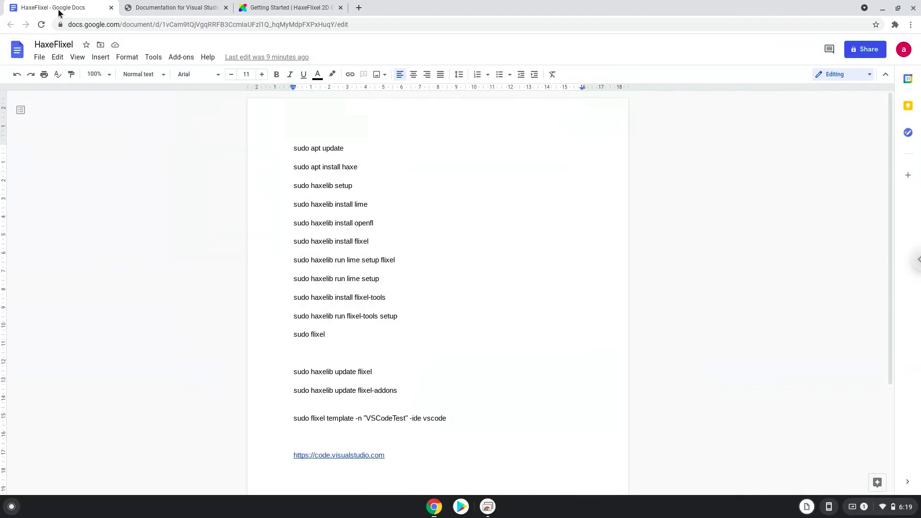
{"action": "left_click", "coordinate": [294, 353]}
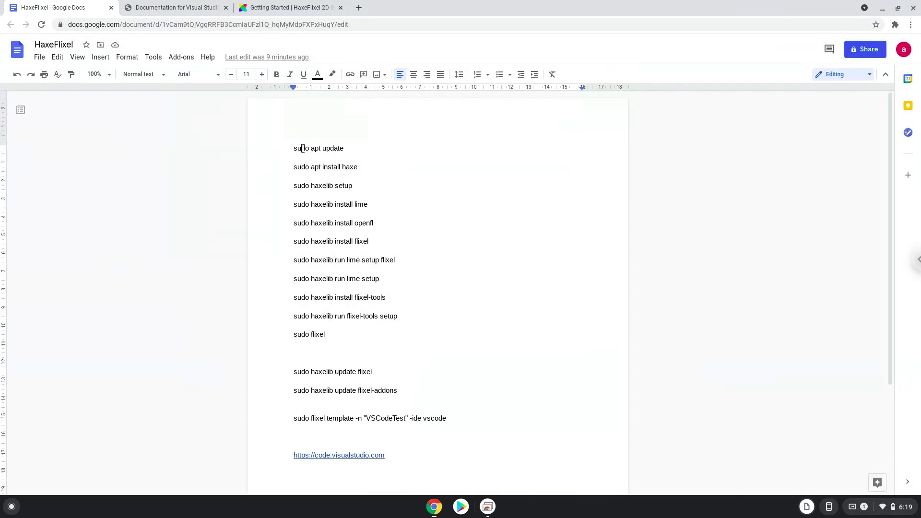
{"action": "right_click", "coordinate": [318, 148]}
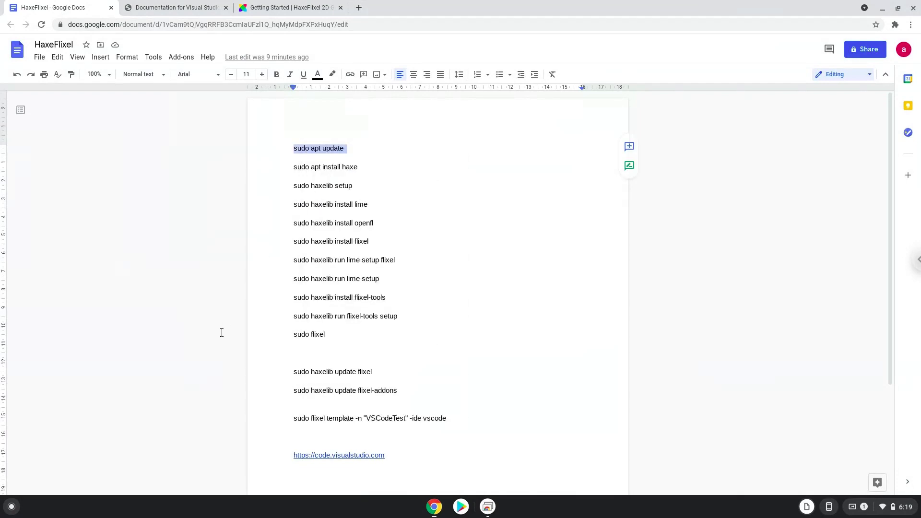
{"action": "mouse_move", "coordinate": [15, 515]}
{"action": "type", "text": "ter"}
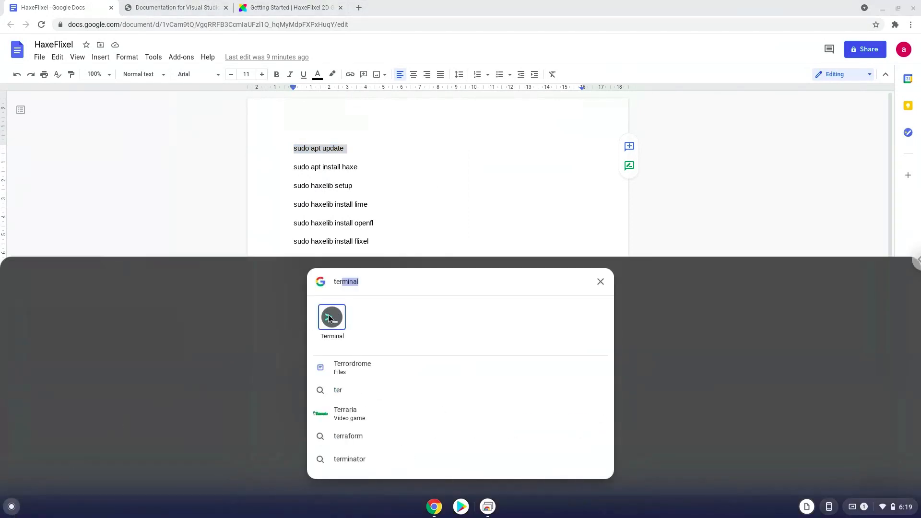
{"action": "left_click", "coordinate": [331, 317]}
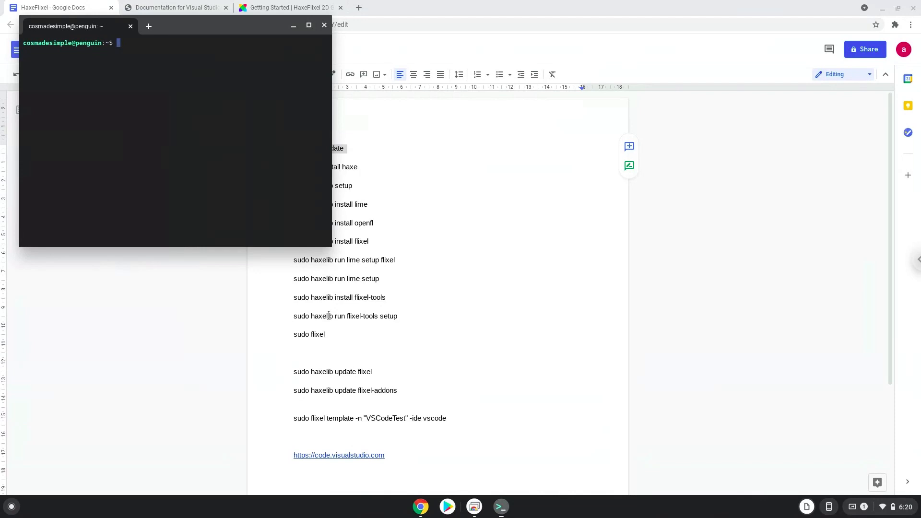
{"action": "mouse_move", "coordinate": [288, 155]}
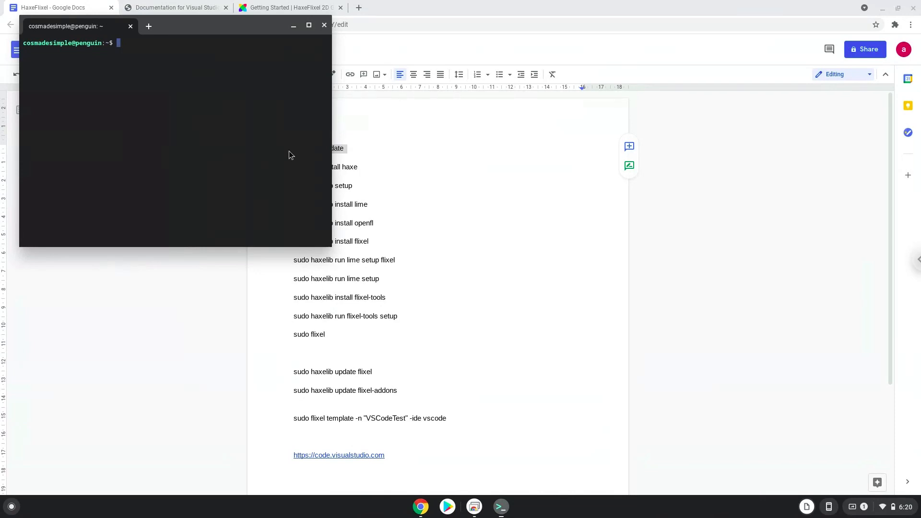
{"action": "mouse_move", "coordinate": [244, 30]}
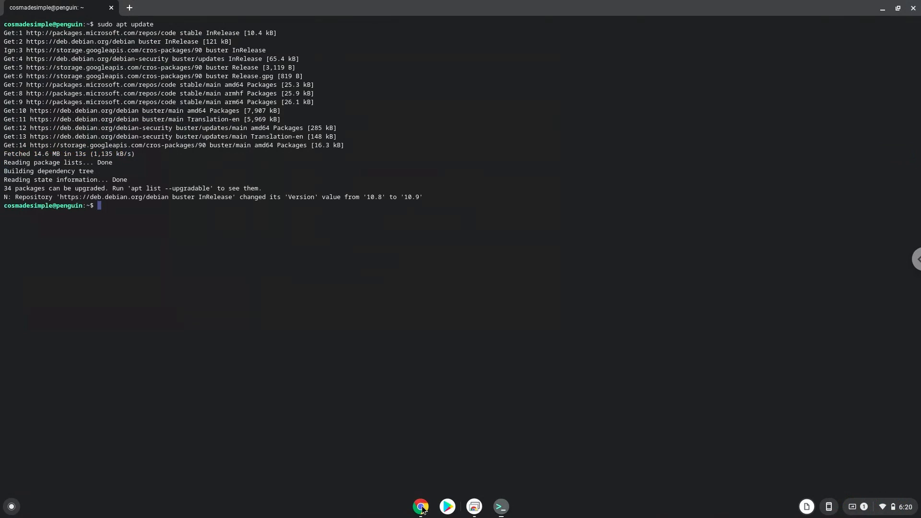
Step: Copy 'sudo apt install haxe' from the notes and run it in the Terminal
{"action": "left_click", "coordinate": [421, 505]}
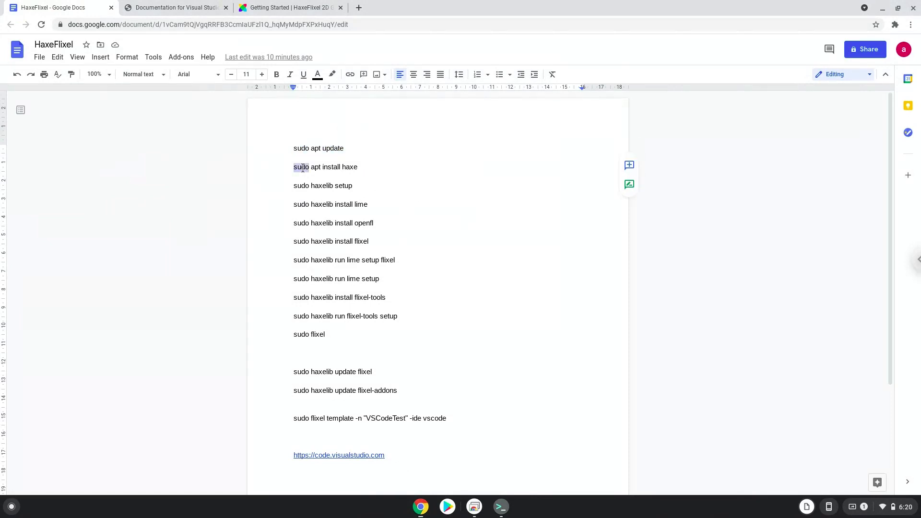
{"action": "right_click", "coordinate": [301, 167]}
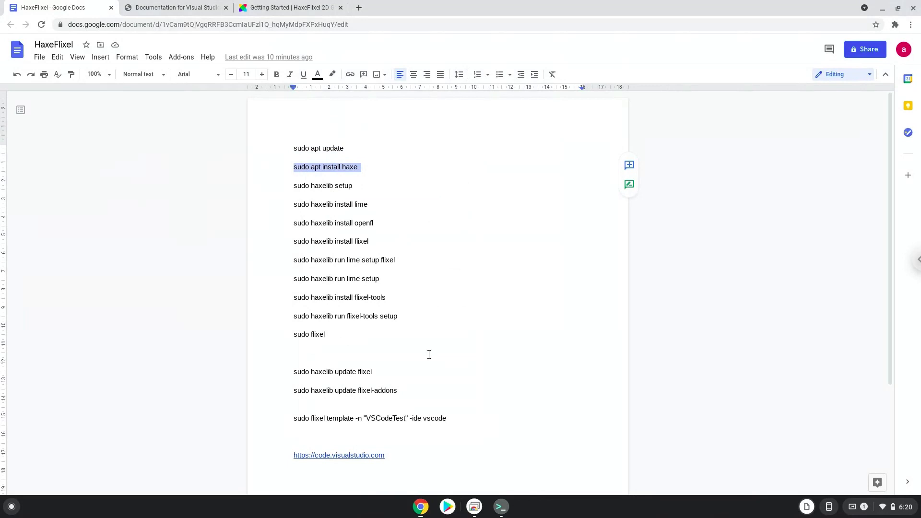
{"action": "left_click", "coordinate": [500, 506]}
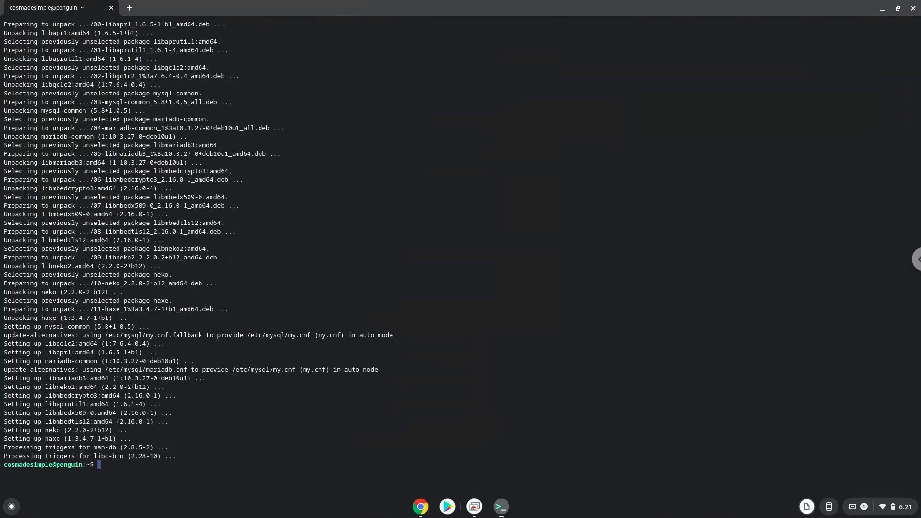
{"action": "mouse_move", "coordinate": [403, 425]}
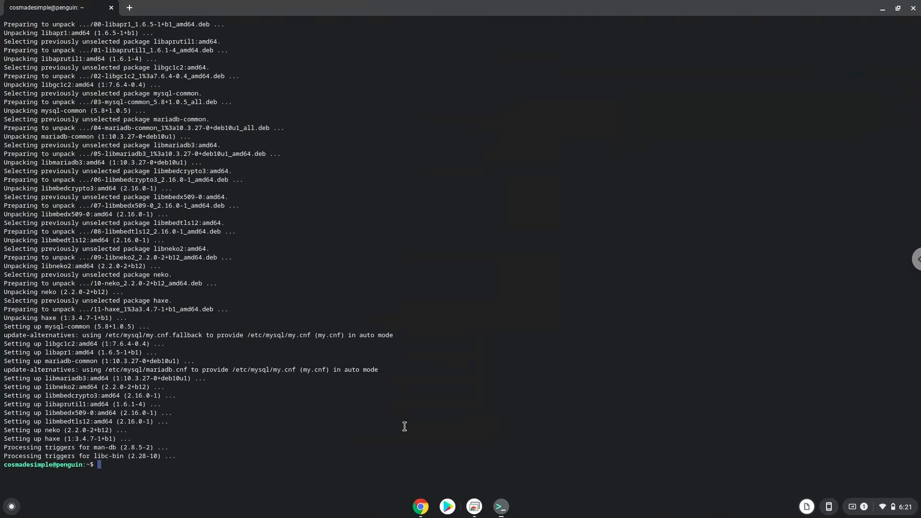
Step: Run 'sudo haxelib setup' accepting /usr/share/haxe/lib, then copy the lime install command
{"action": "left_click", "coordinate": [420, 507]}
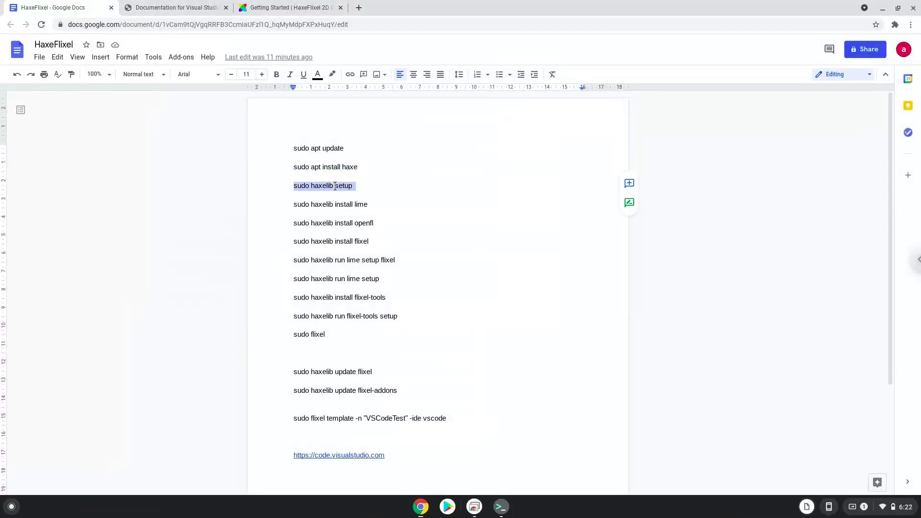
{"action": "right_click", "coordinate": [322, 186]}
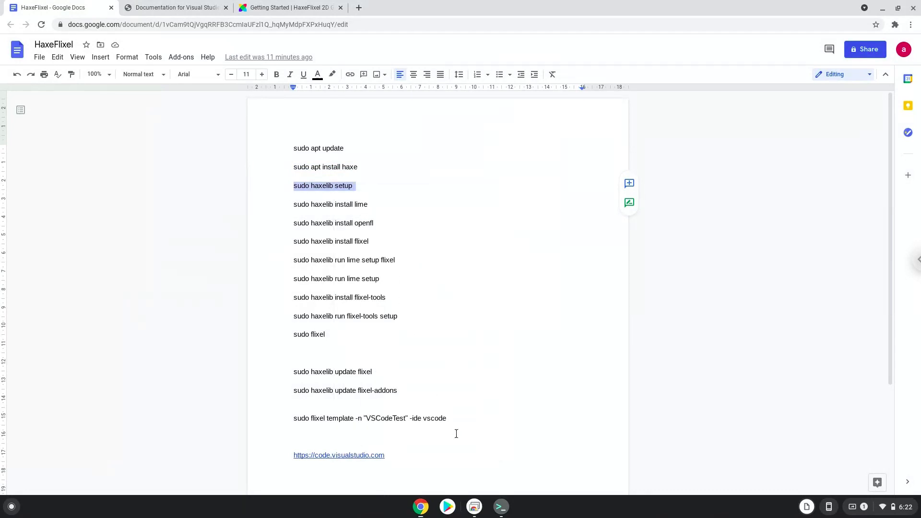
{"action": "left_click", "coordinate": [500, 505]}
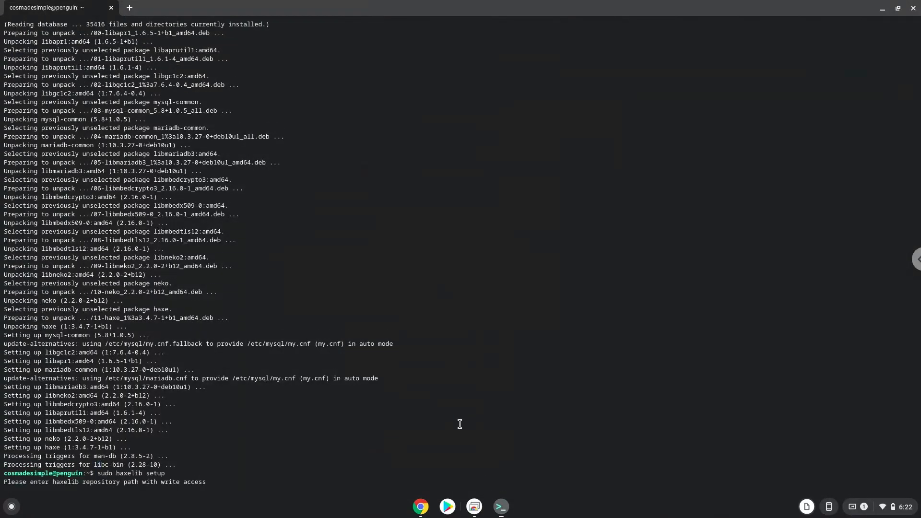
{"action": "key", "text": "Return"}
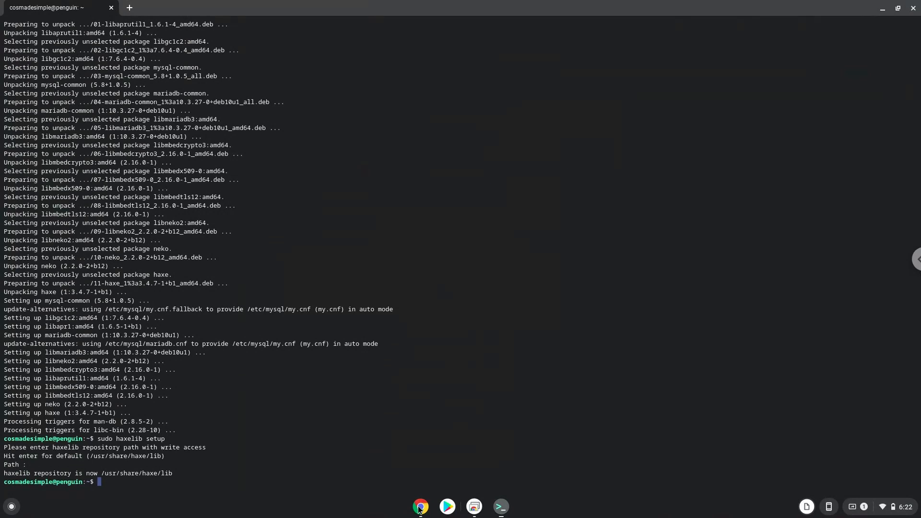
{"action": "left_click", "coordinate": [421, 507]}
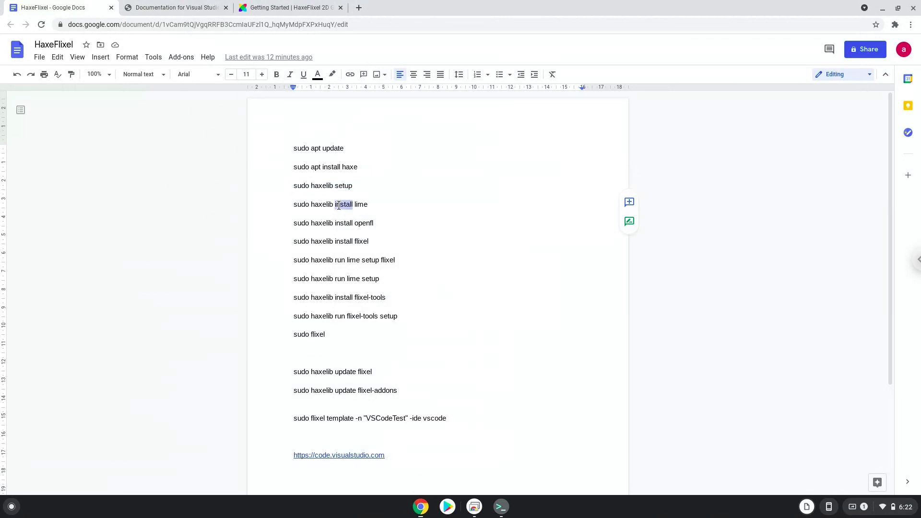
{"action": "right_click", "coordinate": [330, 204]}
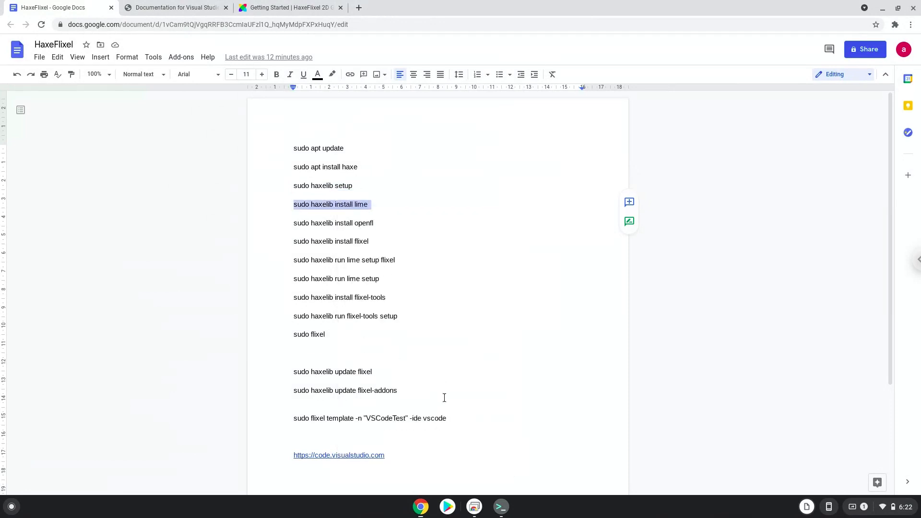
{"action": "mouse_move", "coordinate": [500, 506]}
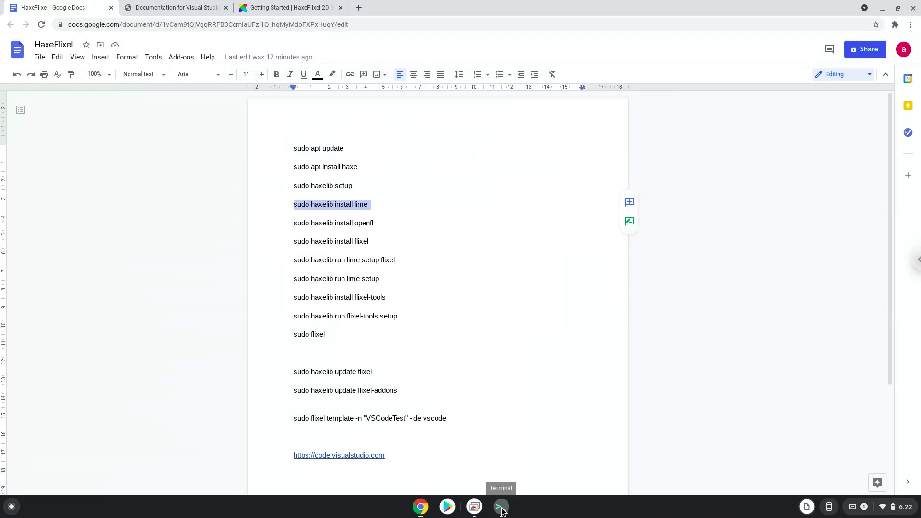
Step: Run 'sudo haxelib install lime' in the Terminal to install Lime 7.9.0
{"action": "left_click", "coordinate": [500, 506]}
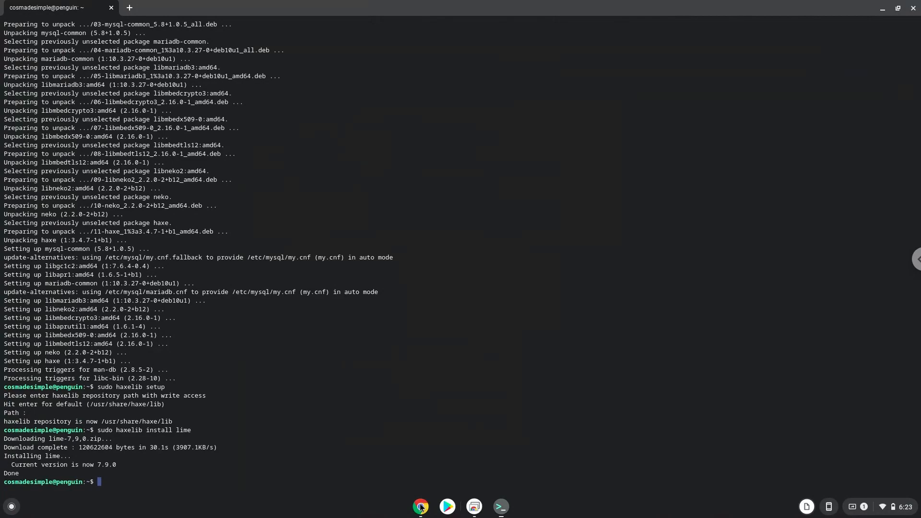
{"action": "left_click", "coordinate": [421, 507]}
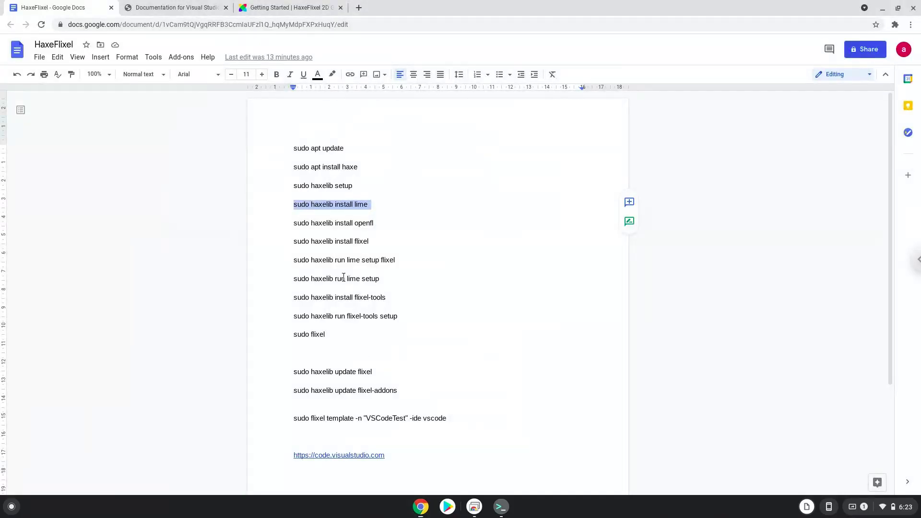
Step: Copy and run the haxelib install commands for OpenFL 9.1.0 and Flixel 4.9.0
{"action": "left_click", "coordinate": [316, 222]}
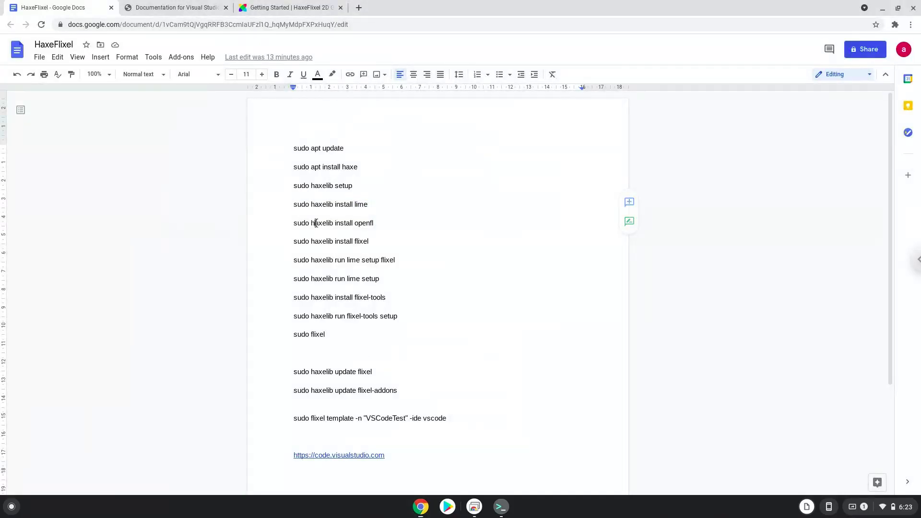
{"action": "right_click", "coordinate": [333, 223]}
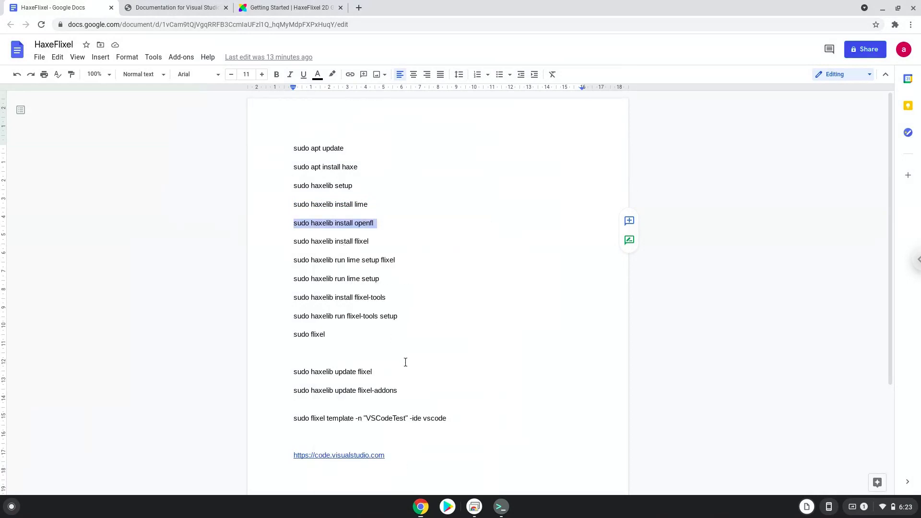
{"action": "mouse_move", "coordinate": [500, 506]}
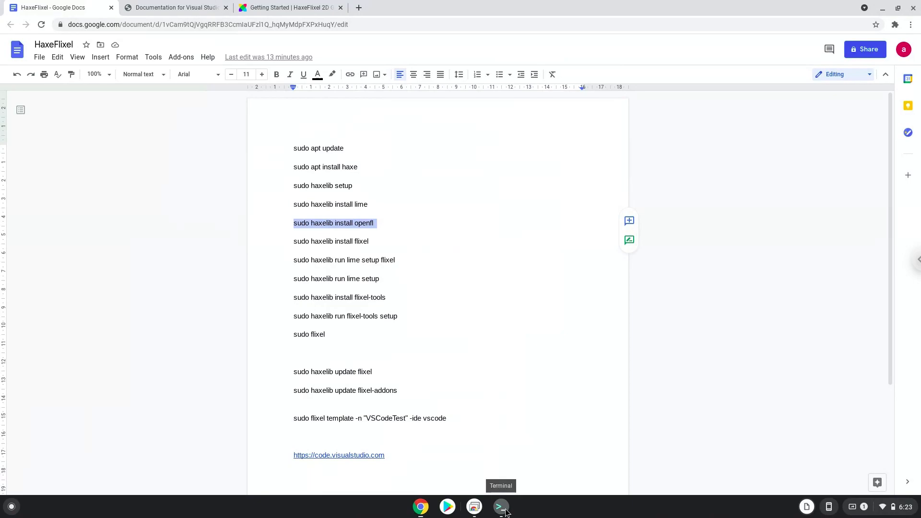
{"action": "left_click", "coordinate": [500, 506]}
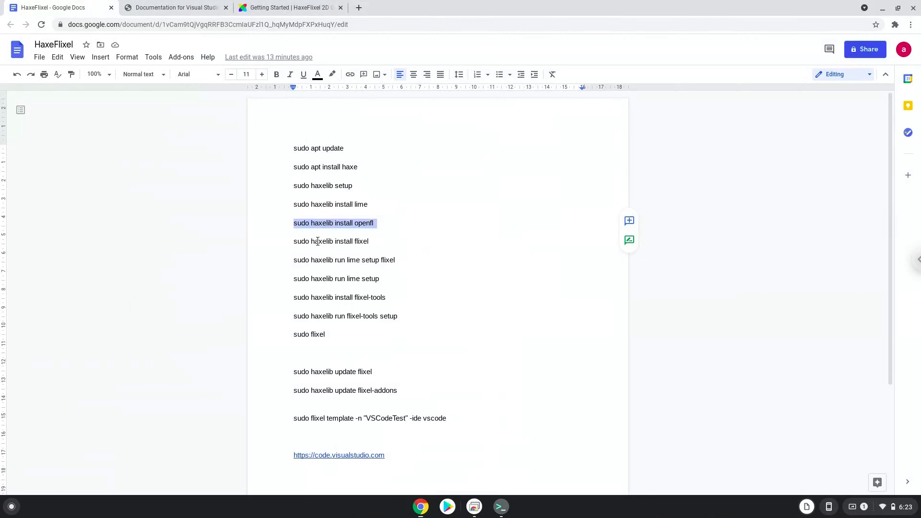
{"action": "right_click", "coordinate": [317, 241]}
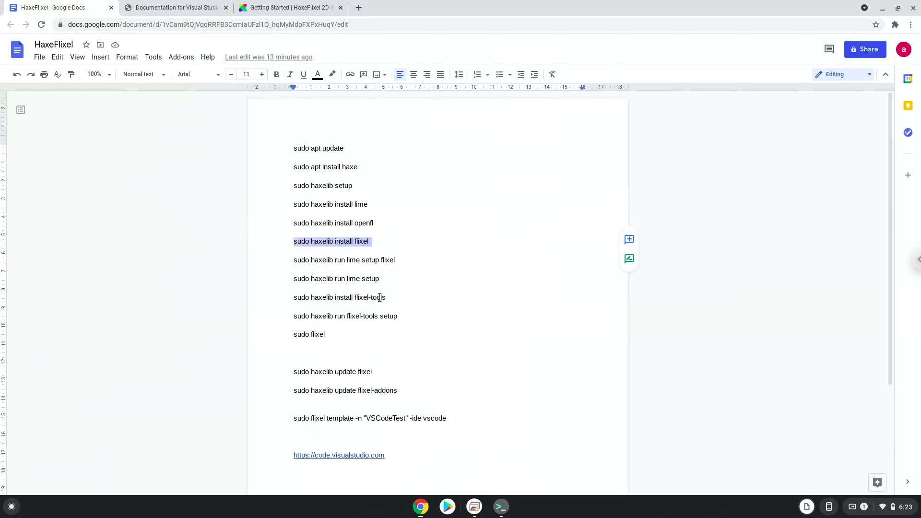
{"action": "mouse_move", "coordinate": [500, 506]}
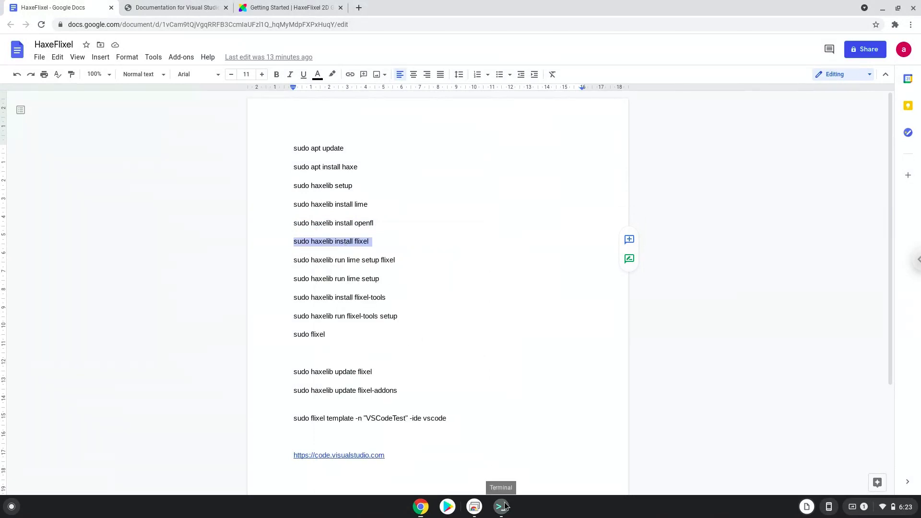
{"action": "left_click", "coordinate": [500, 507]}
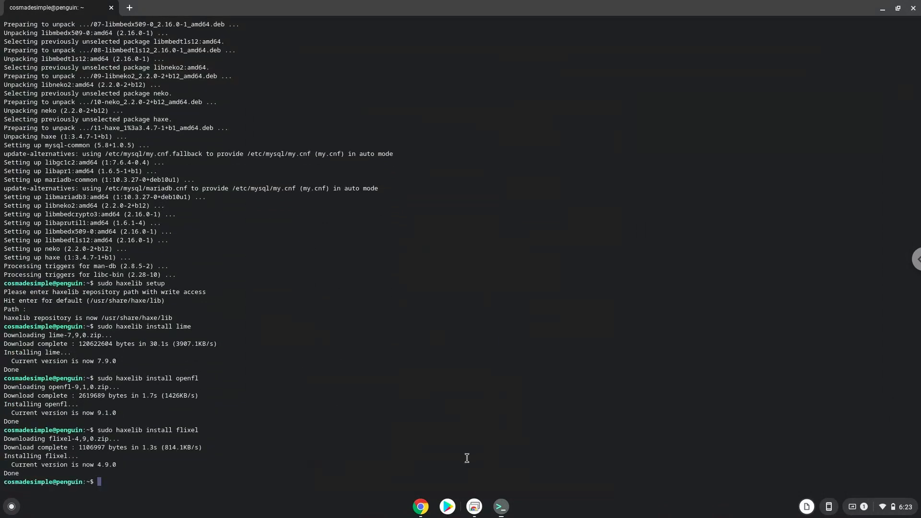
Step: Copy 'sudo haxelib run lime setup flixel' from the notes and run it in the Terminal
{"action": "left_click", "coordinate": [421, 505]}
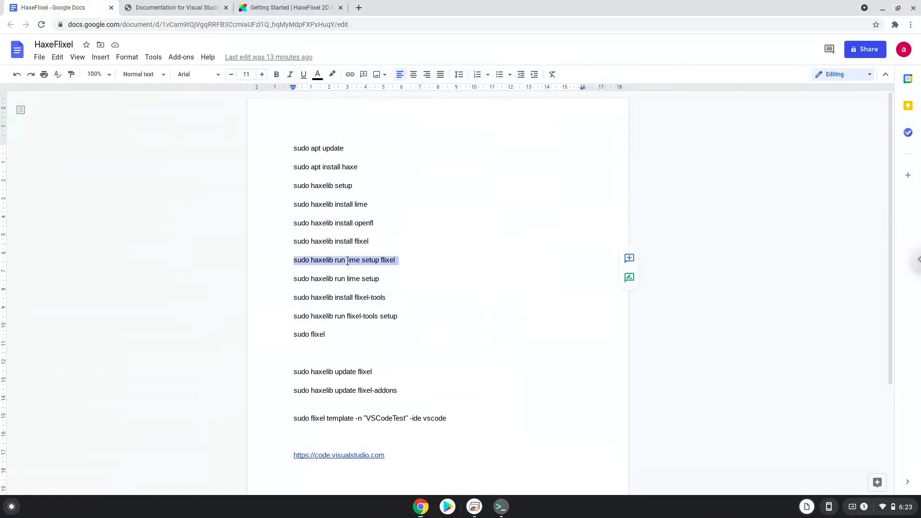
{"action": "right_click", "coordinate": [344, 259]}
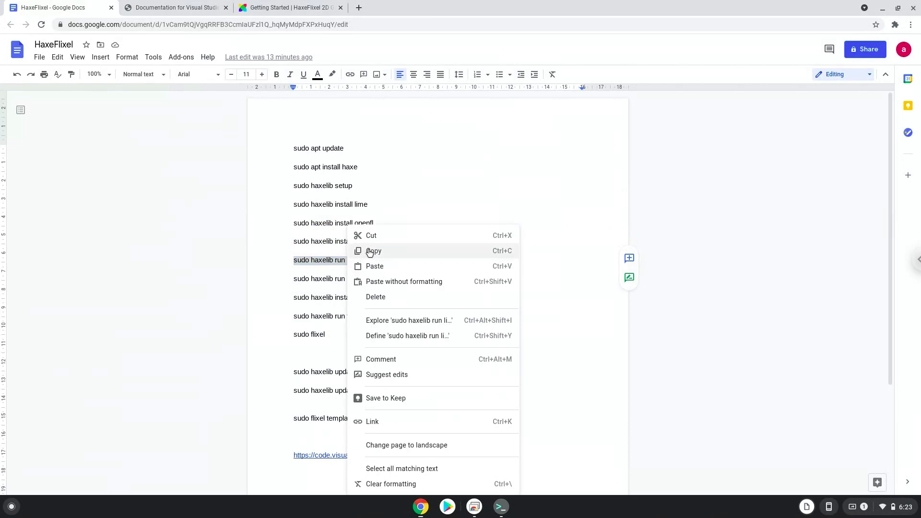
{"action": "left_click", "coordinate": [374, 251]}
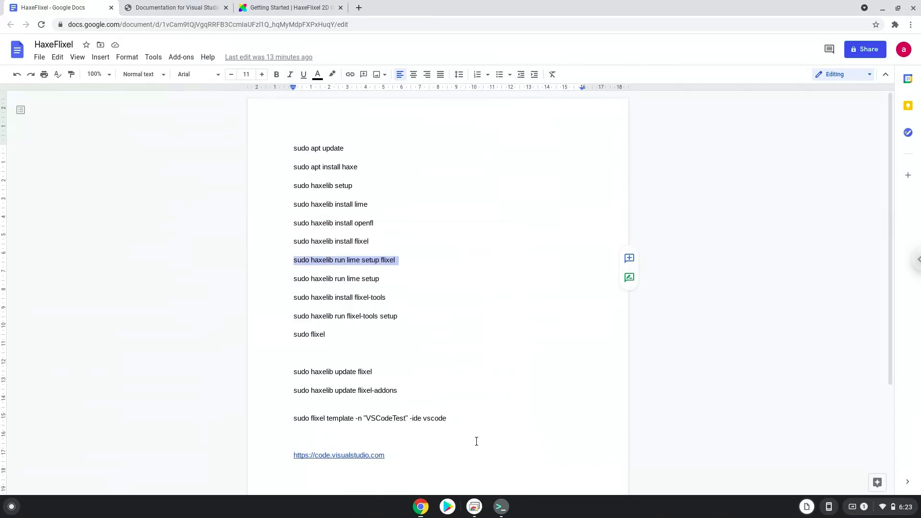
{"action": "left_click", "coordinate": [499, 506]}
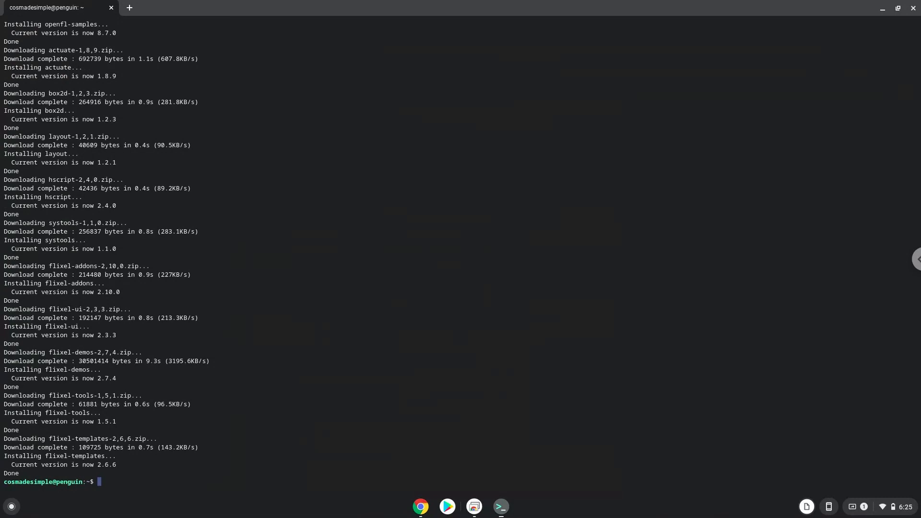
{"action": "mouse_move", "coordinate": [425, 505]}
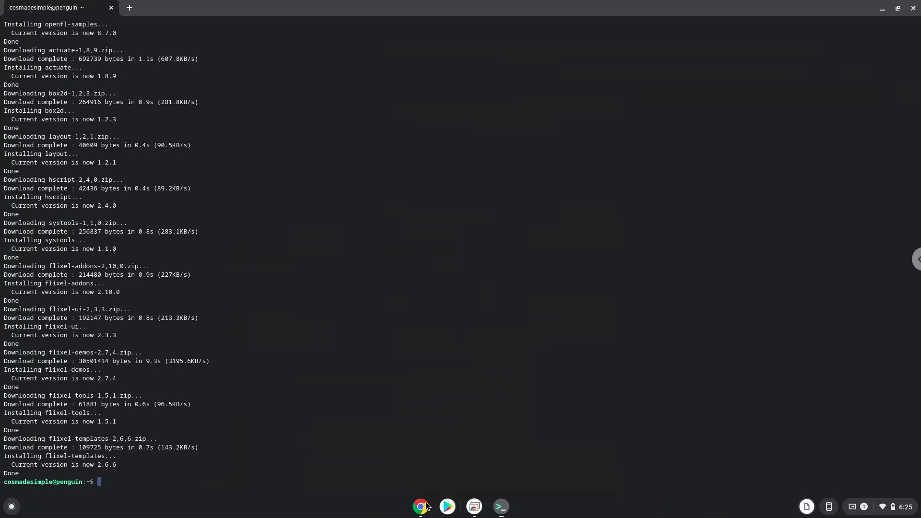
Step: Run 'sudo haxelib run lime setup' and answer y to install the lime command
{"action": "left_click", "coordinate": [421, 505]}
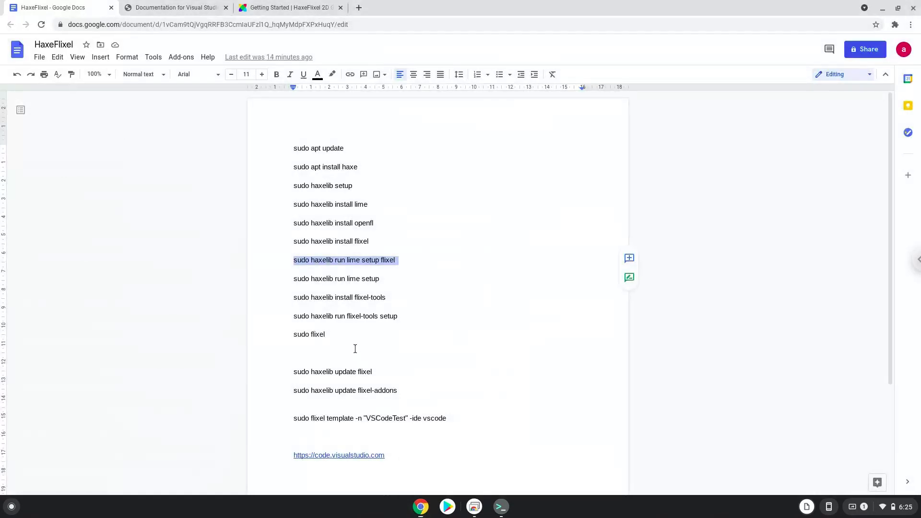
{"action": "left_click", "coordinate": [322, 278]}
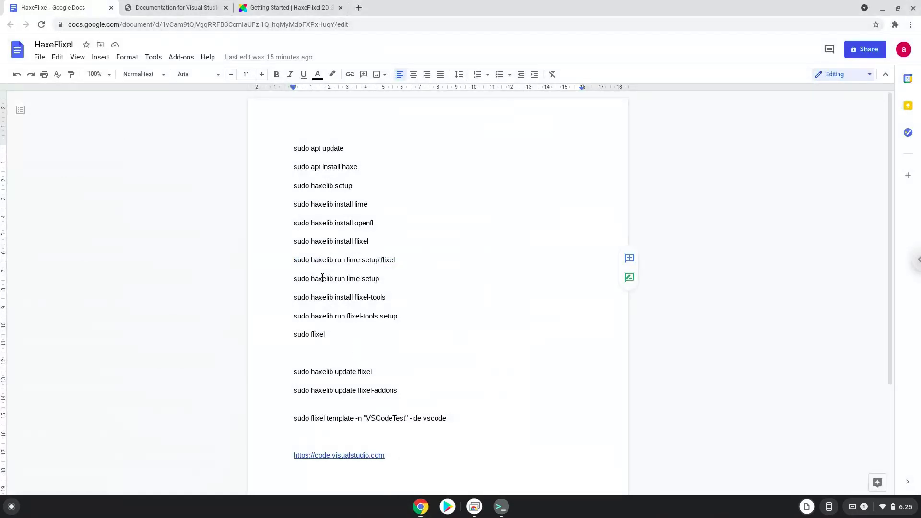
{"action": "right_click", "coordinate": [336, 278]}
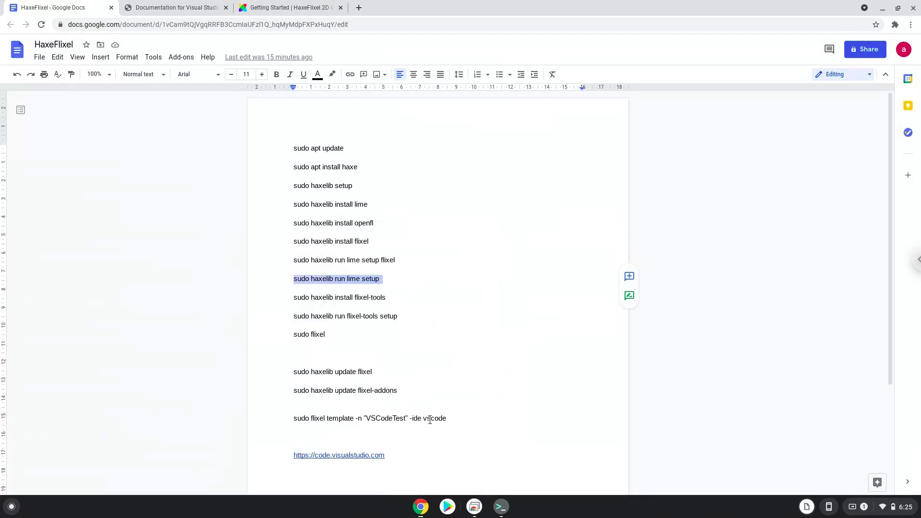
{"action": "left_click", "coordinate": [499, 506]}
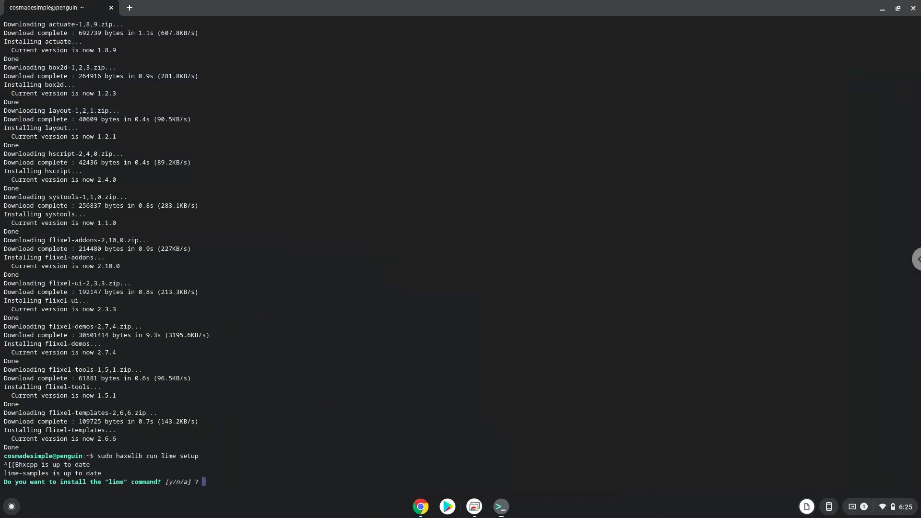
{"action": "type", "text": "y"}
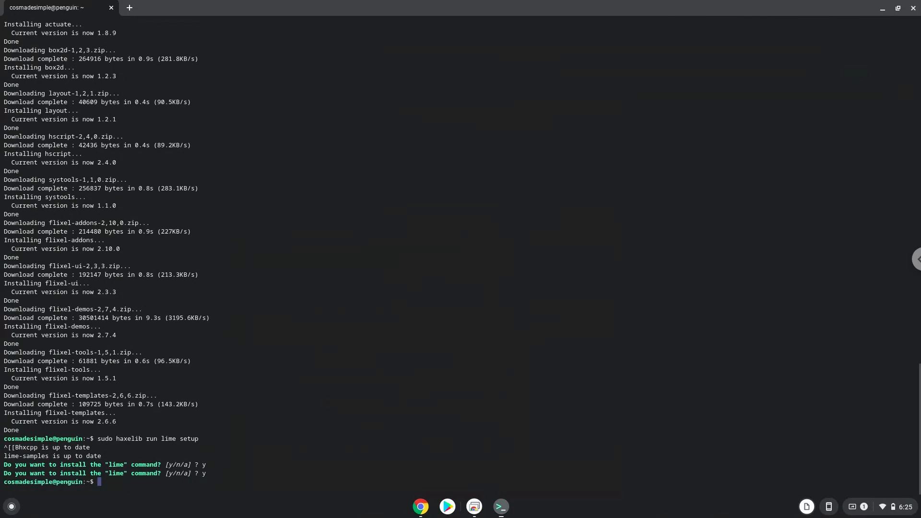
{"action": "mouse_move", "coordinate": [424, 508]}
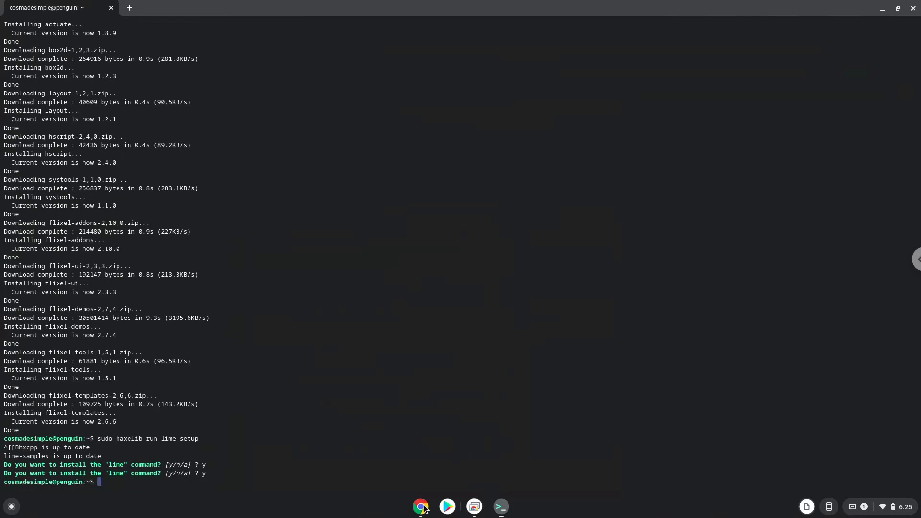
{"action": "left_click", "coordinate": [421, 506]}
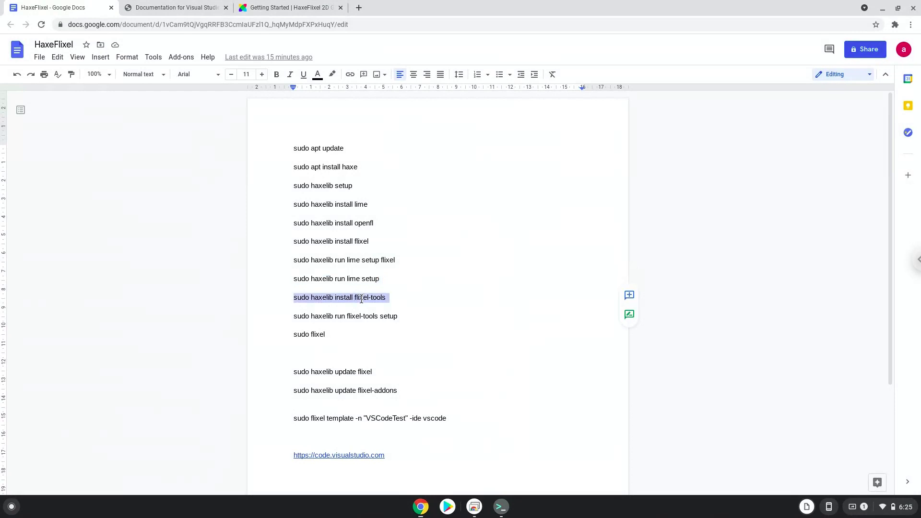
Step: Copy the flixel-tools setup command from the command document and run it in the terminal
{"action": "right_click", "coordinate": [340, 297]}
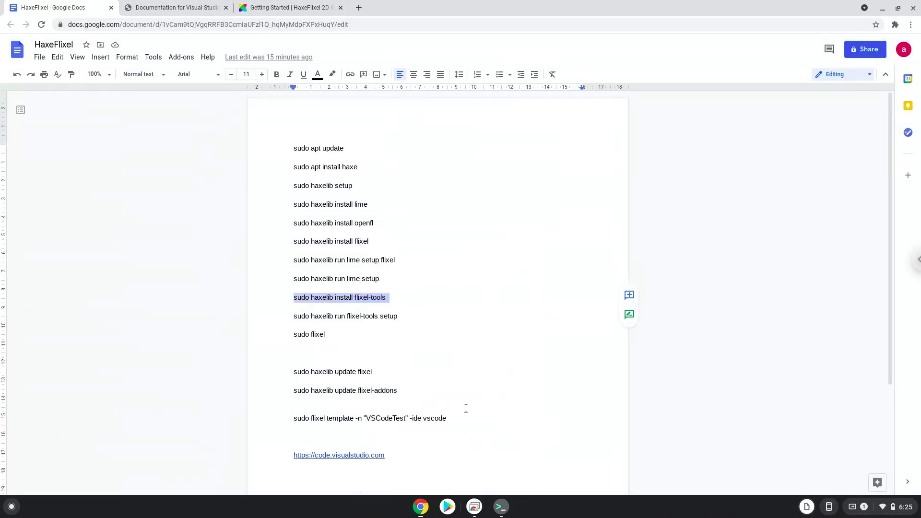
{"action": "left_click", "coordinate": [500, 507]}
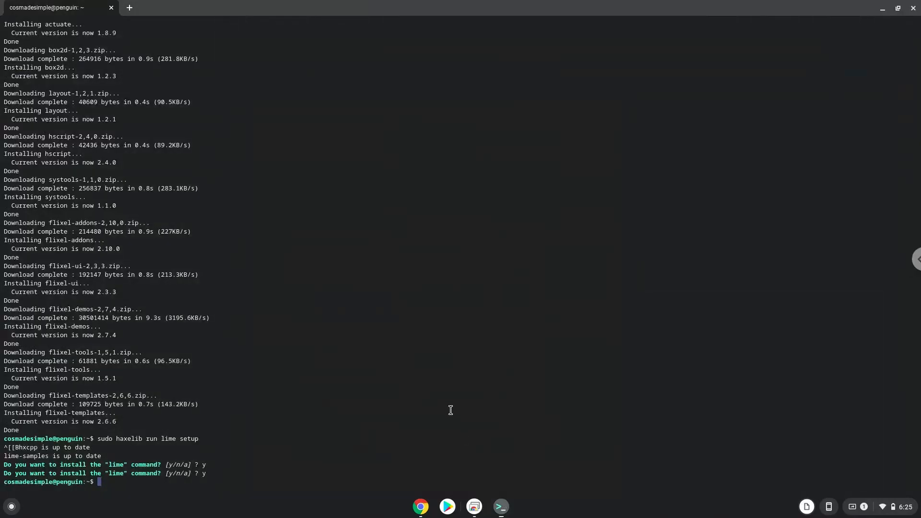
{"action": "scroll", "scroll_direction": "up", "scroll_amount": 3}
{"action": "type", "text": "sudo haxelib install flixel-tools"}
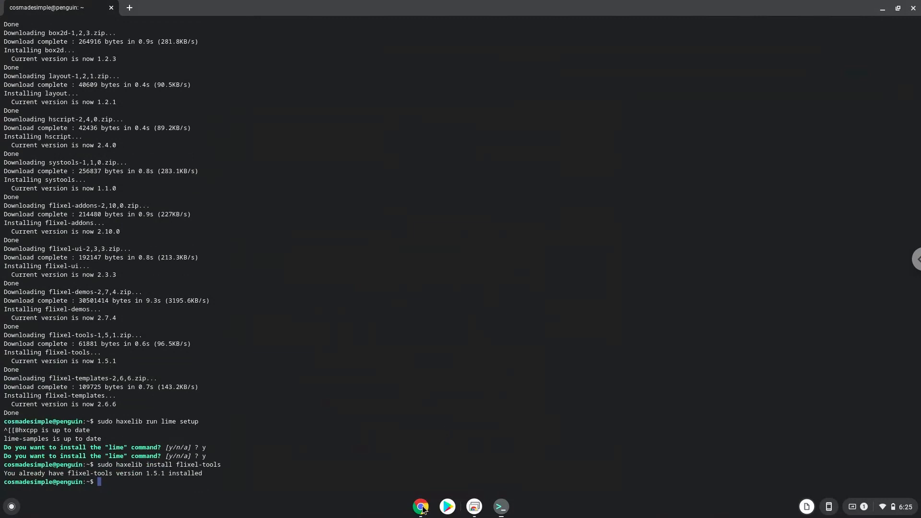
{"action": "left_click", "coordinate": [420, 505]}
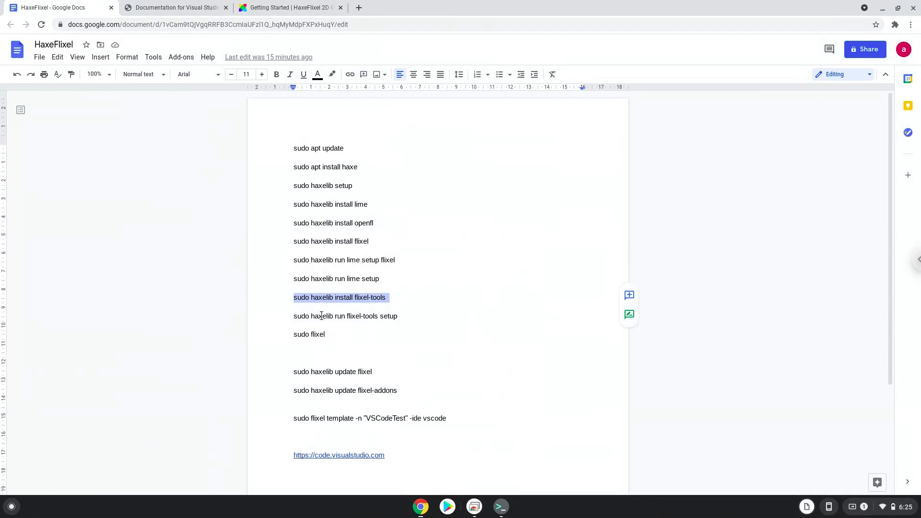
{"action": "right_click", "coordinate": [345, 315]}
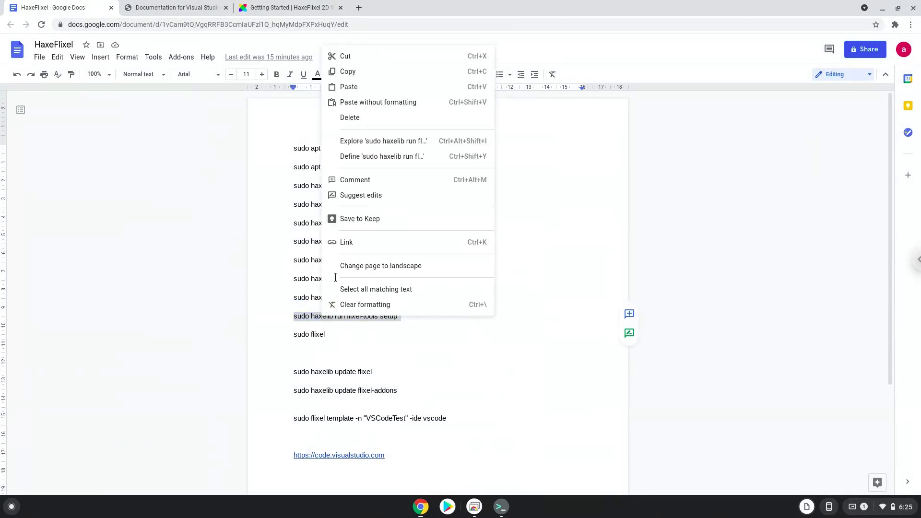
{"action": "mouse_move", "coordinate": [376, 71]}
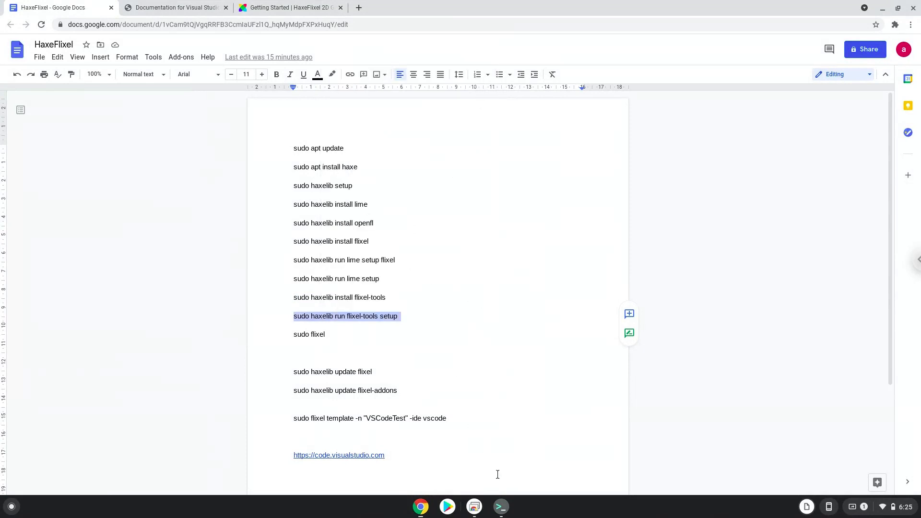
{"action": "left_click", "coordinate": [500, 507]}
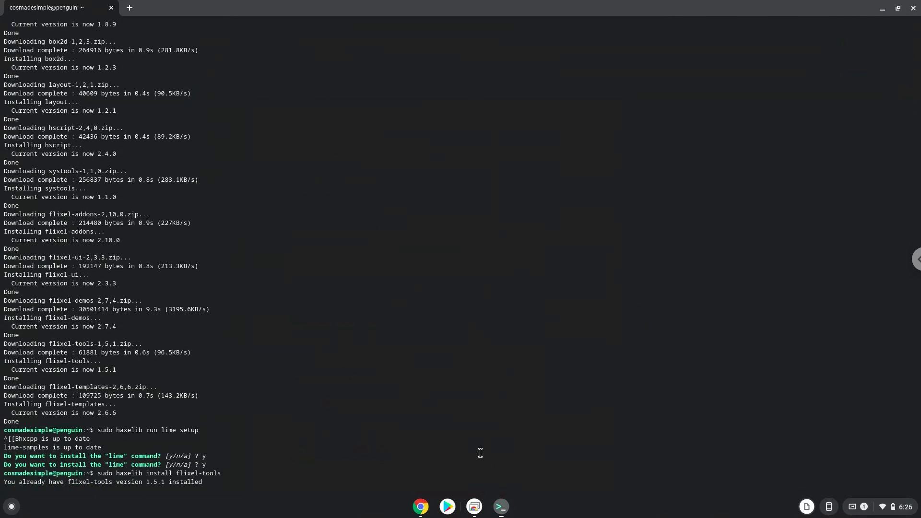
Step: Answer the setup prompts: y for the flixel alias, 3 for Visual Studio Code, y for auto-open
{"action": "type", "text": "y"}
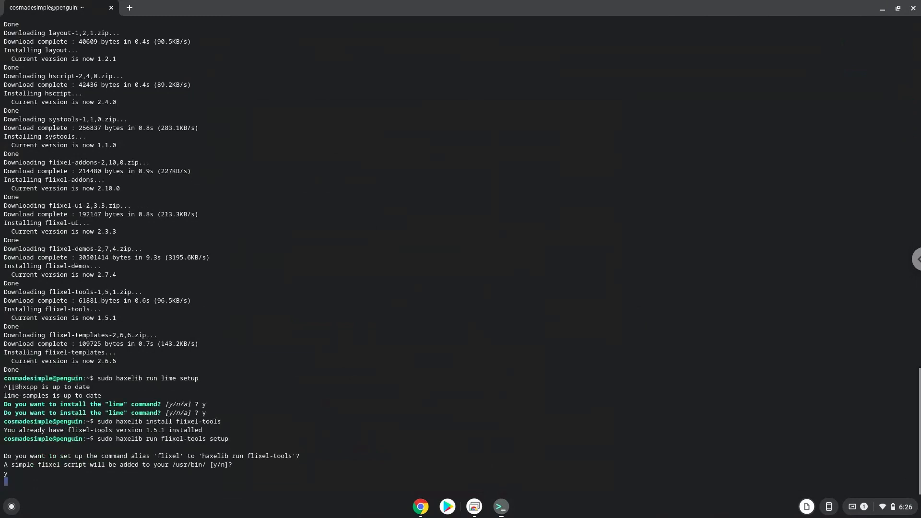
{"action": "key", "text": "Return"}
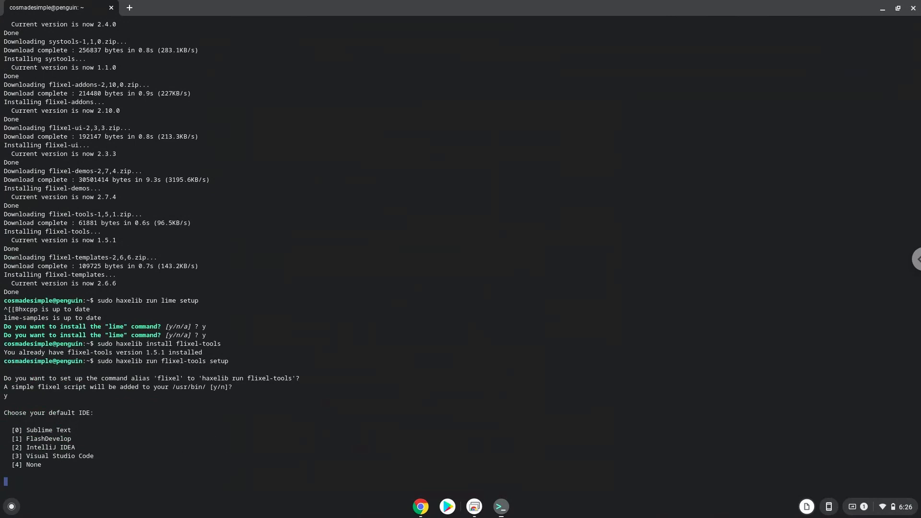
{"action": "type", "text": "3"}
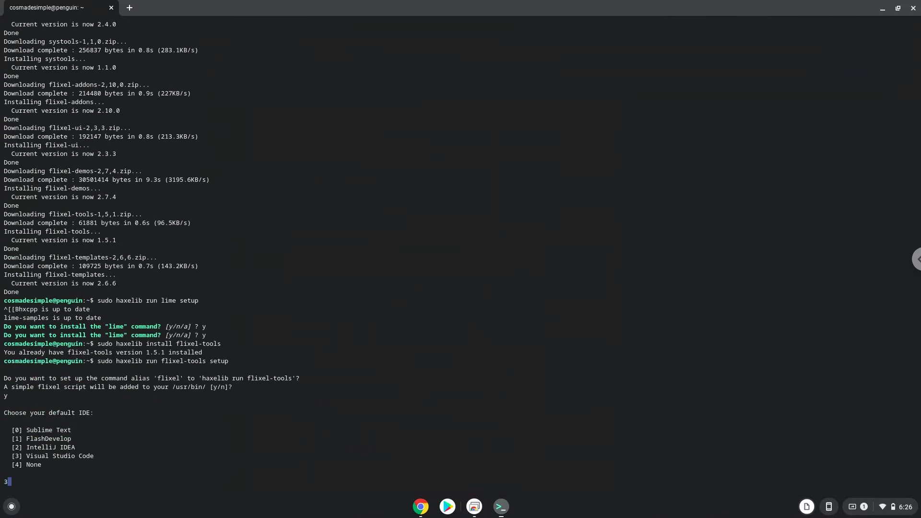
{"action": "key", "text": "Return"}
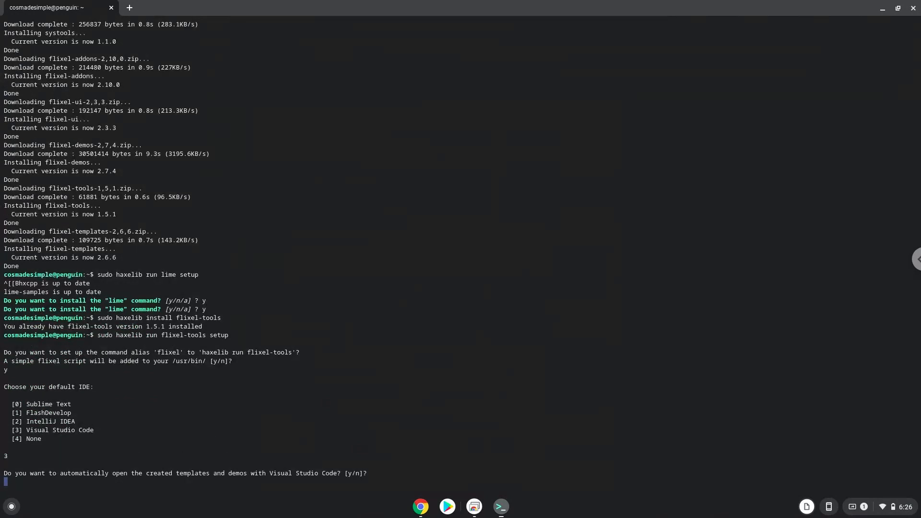
{"action": "type", "text": "y"}
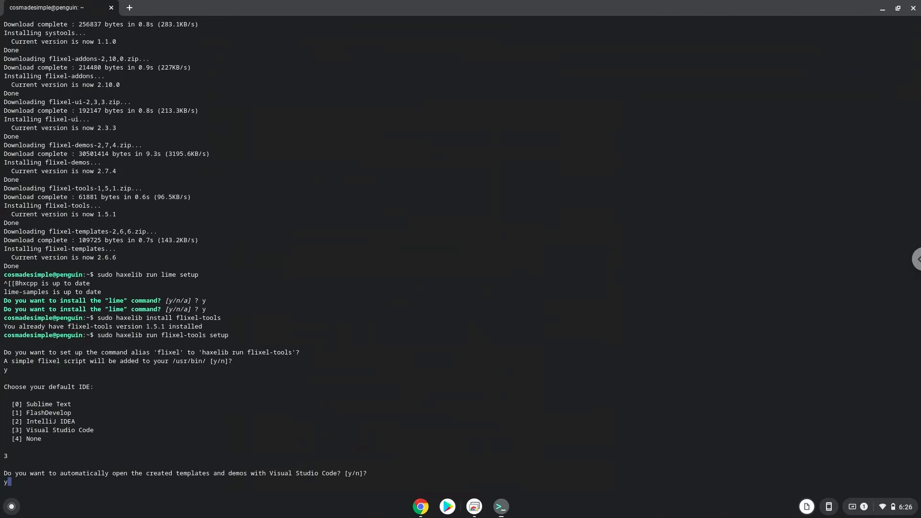
{"action": "key", "text": "Return"}
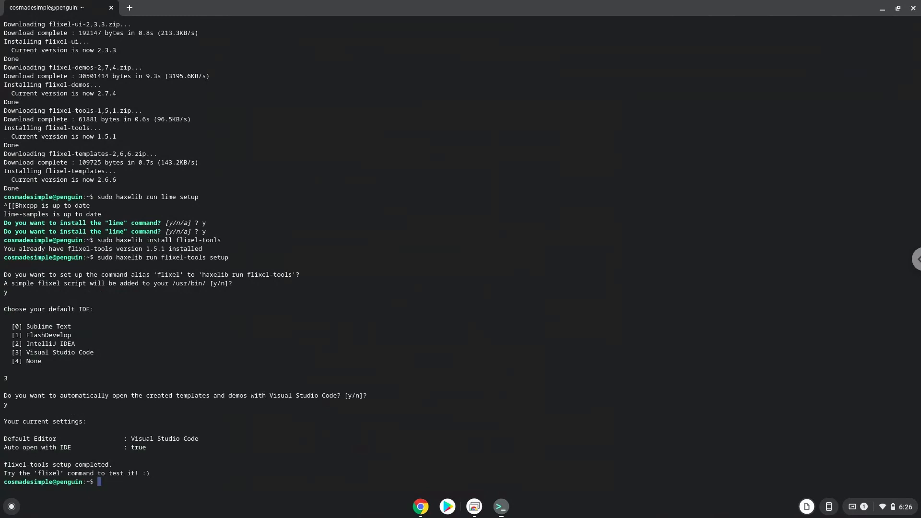
{"action": "mouse_move", "coordinate": [446, 479]}
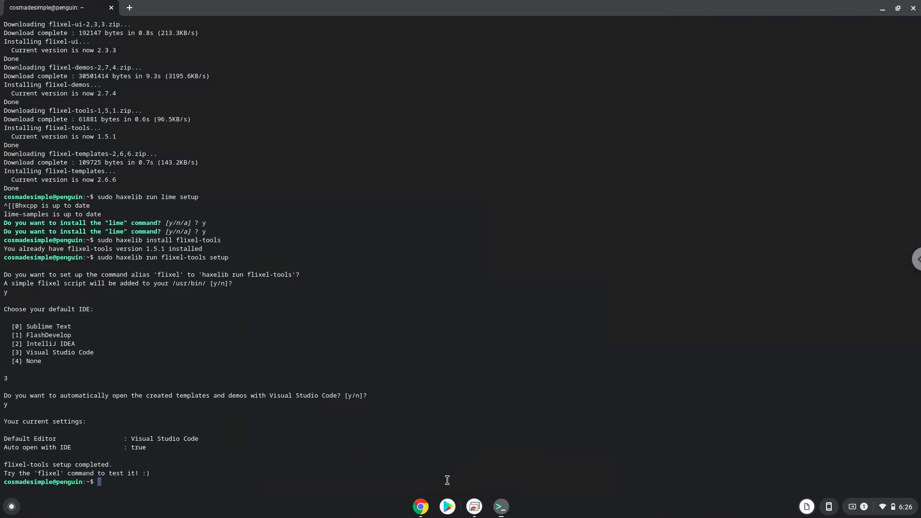
Step: Copy 'sudo flixel' from the Google Doc and run it in the terminal
{"action": "left_click", "coordinate": [421, 505]}
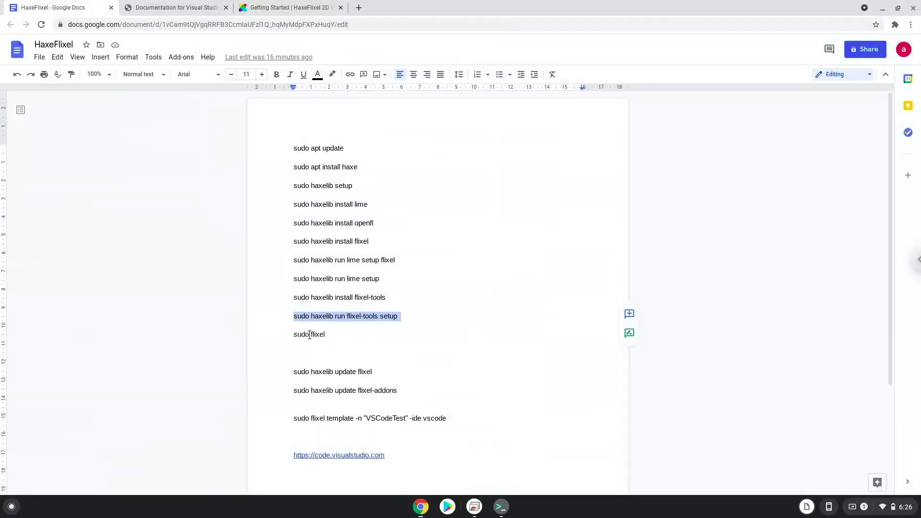
{"action": "left_click", "coordinate": [309, 334]}
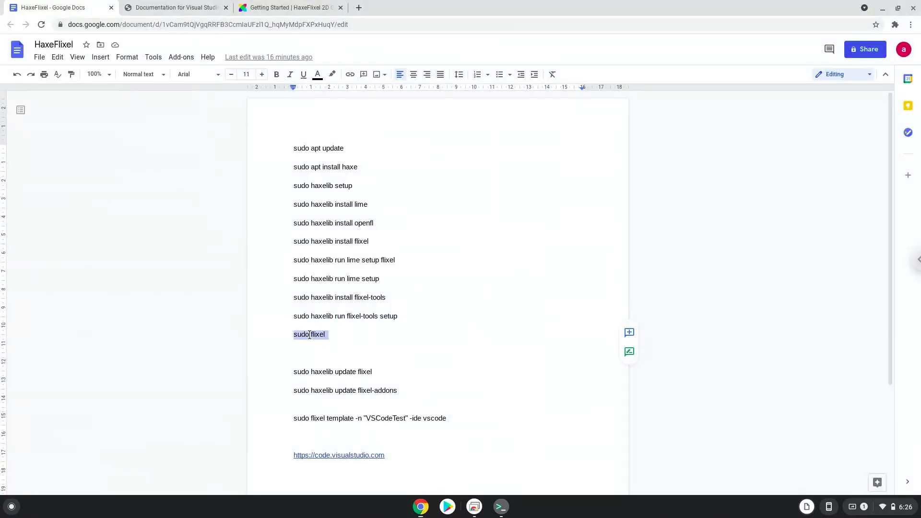
{"action": "right_click", "coordinate": [309, 334]}
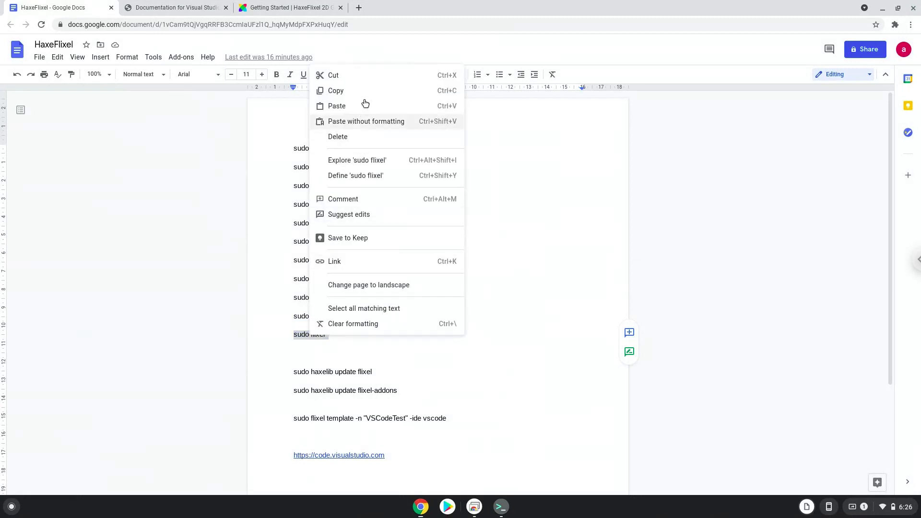
{"action": "mouse_move", "coordinate": [365, 91]}
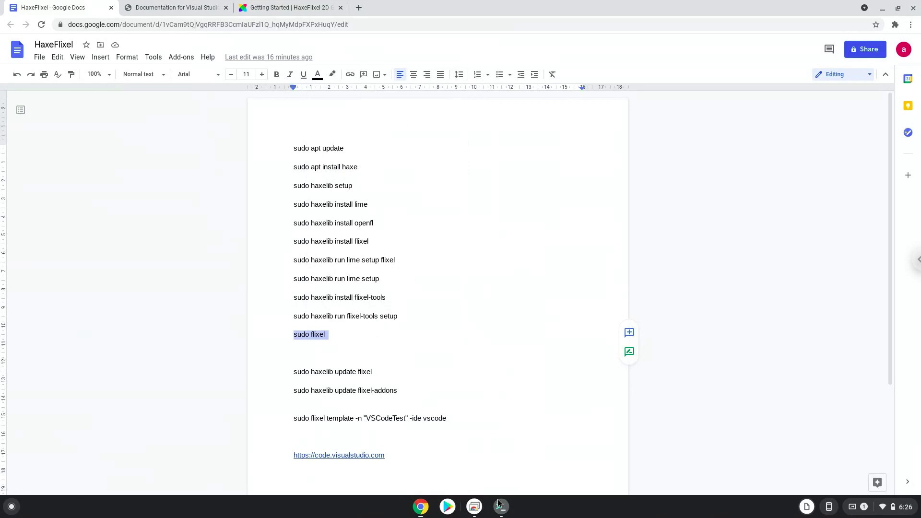
{"action": "left_click", "coordinate": [500, 507]}
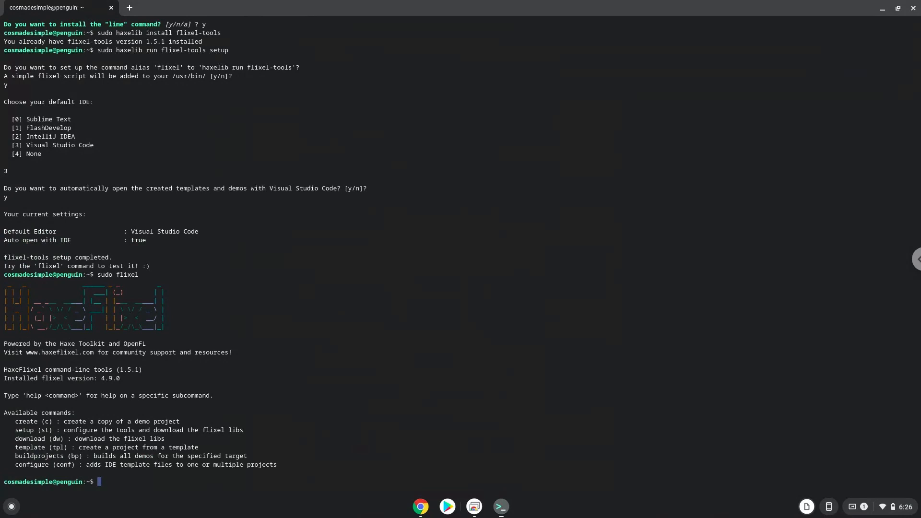
{"action": "mouse_move", "coordinate": [478, 460]}
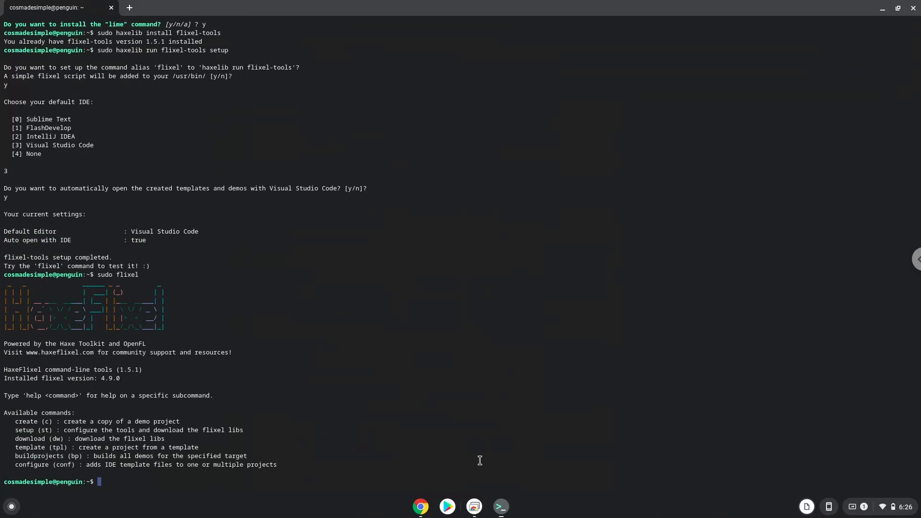
{"action": "mouse_move", "coordinate": [420, 505]}
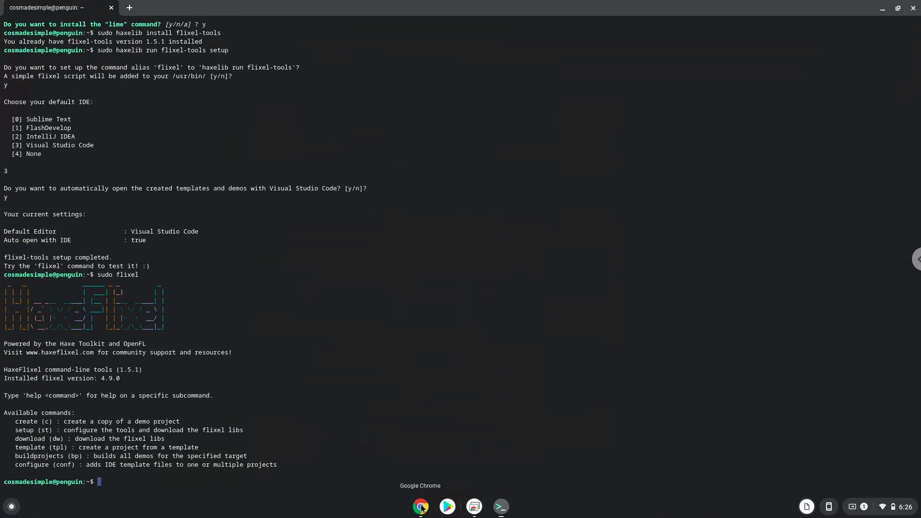
Step: Run 'sudo haxelib update flixel', which reports flixel is already up to date
{"action": "left_click", "coordinate": [420, 506]}
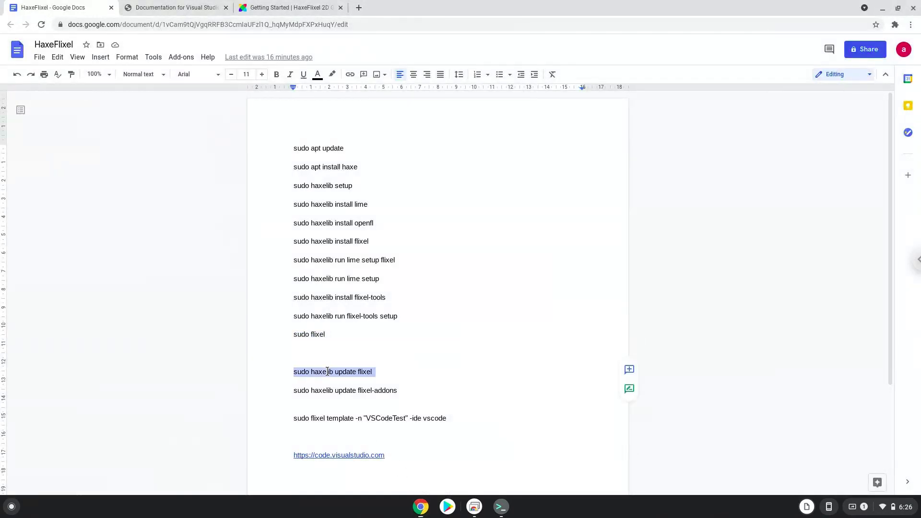
{"action": "right_click", "coordinate": [332, 371]}
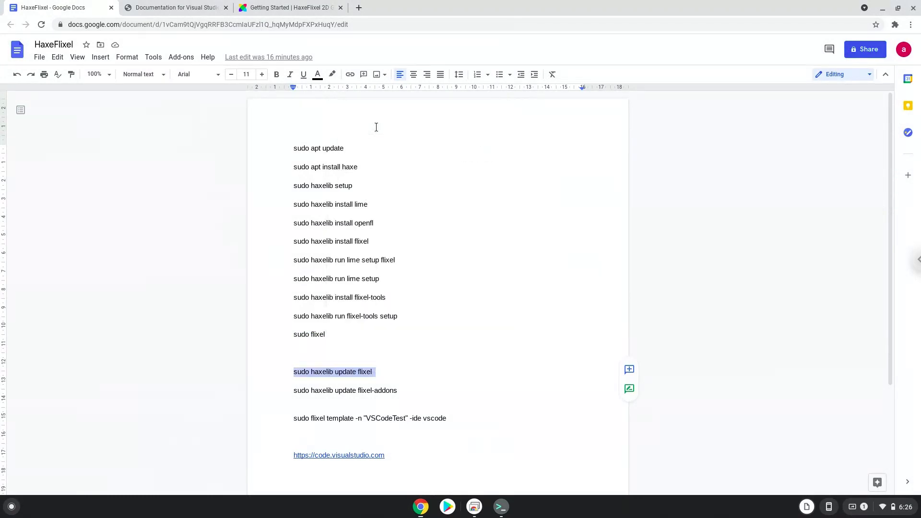
{"action": "mouse_move", "coordinate": [500, 506]}
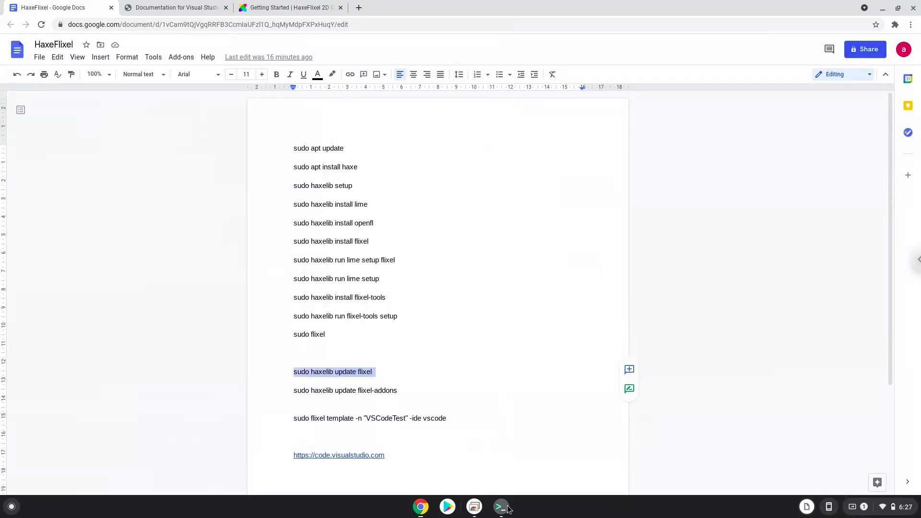
{"action": "left_click", "coordinate": [500, 506]}
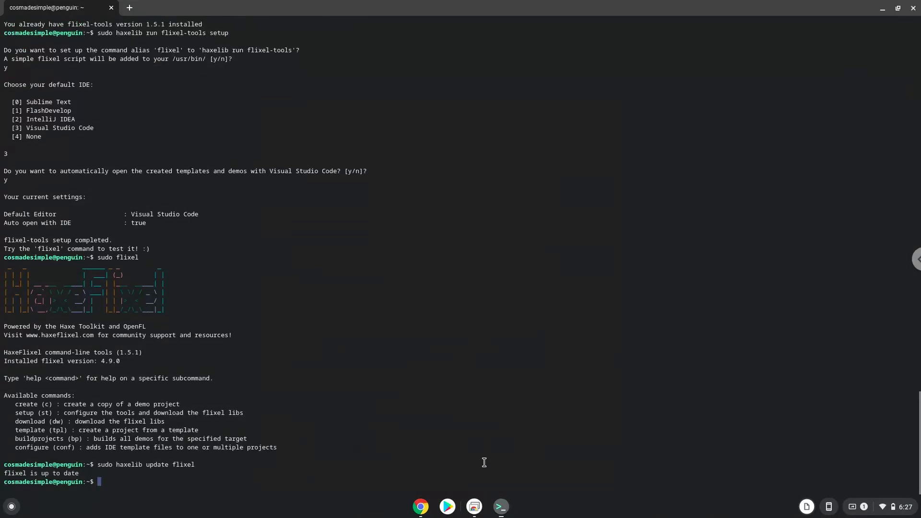
{"action": "mouse_move", "coordinate": [421, 507]}
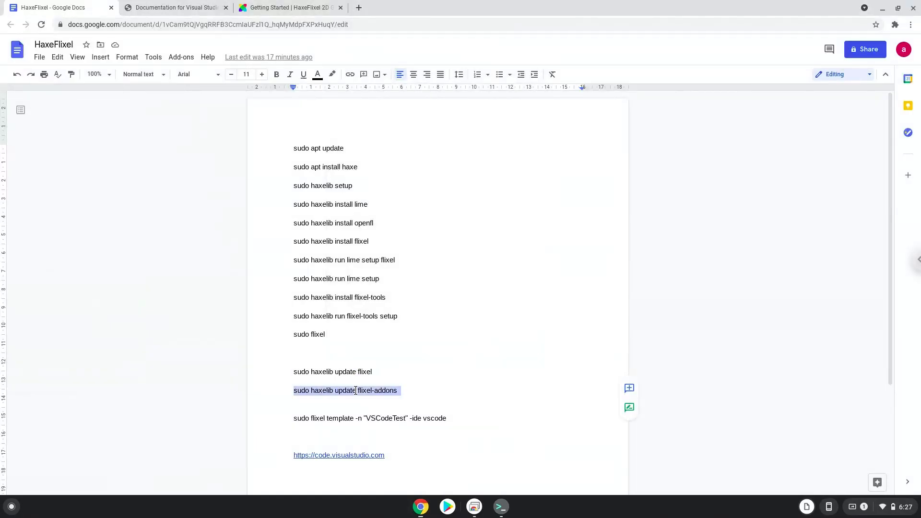
Step: Copy the 'sudo haxelib update flixel-addons' line and bring it to the terminal
{"action": "right_click", "coordinate": [345, 390]}
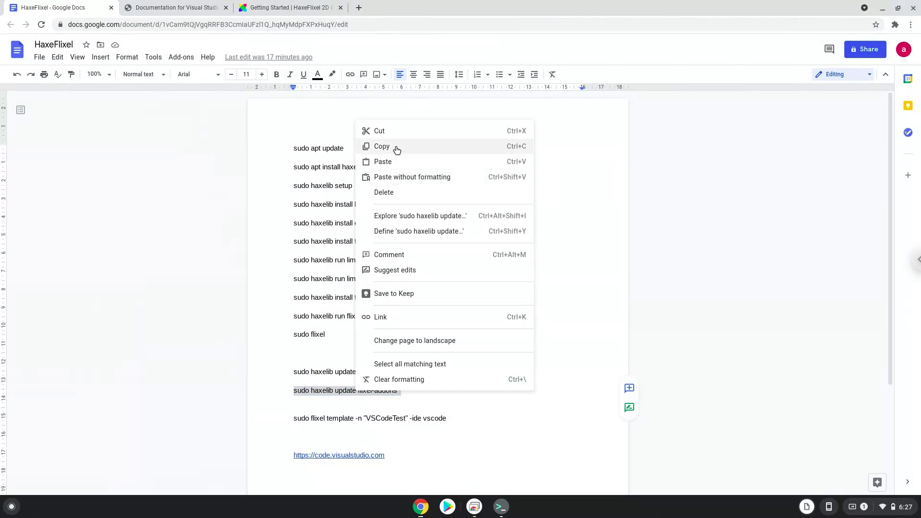
{"action": "left_click", "coordinate": [471, 356]}
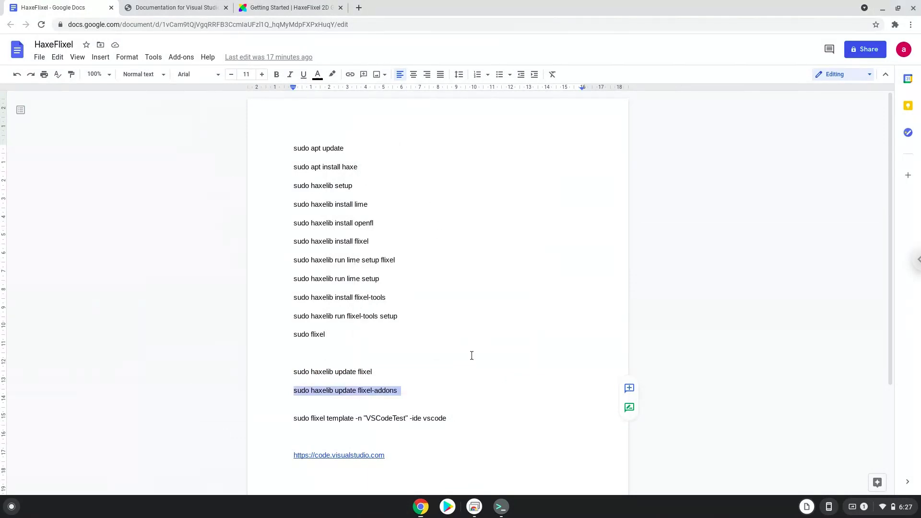
{"action": "left_click", "coordinate": [499, 506]}
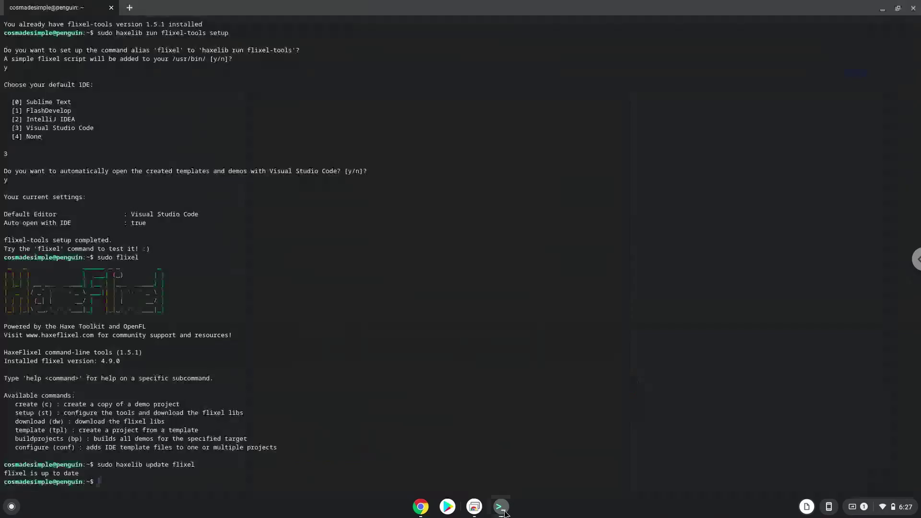
{"action": "scroll", "scroll_direction": "down", "scroll_amount": 3}
{"action": "type", "text": "sudo haxelib update flixel-addons"}
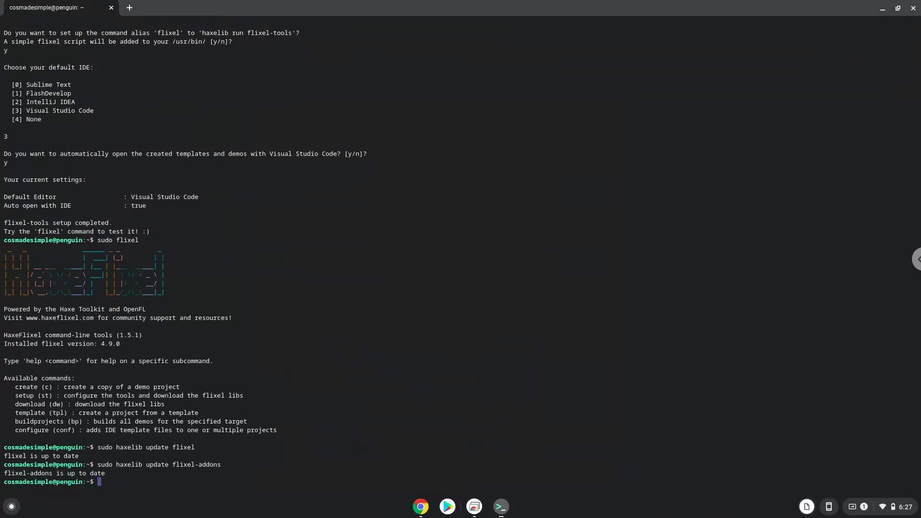
{"action": "mouse_move", "coordinate": [449, 490]}
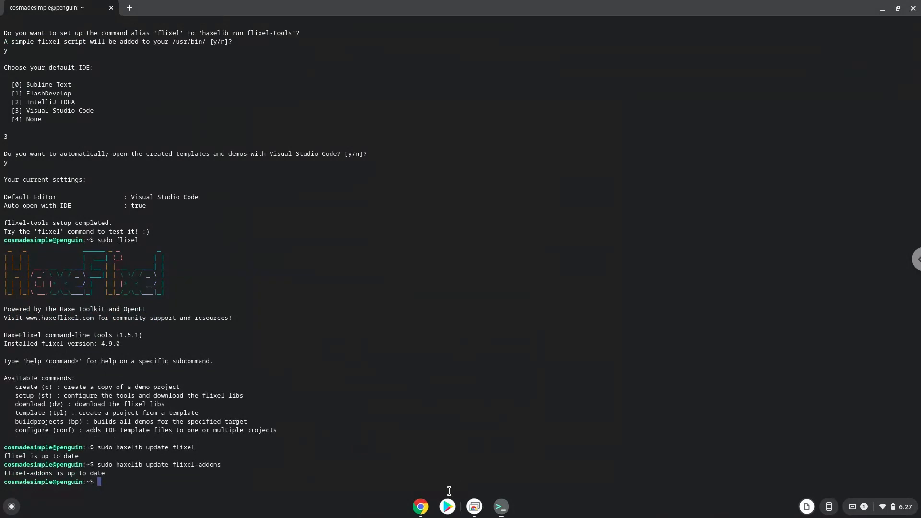
Step: Run the flixel-addons update and 'sudo flixel template -n "VSCodeTest" -ide vscode'
{"action": "left_click", "coordinate": [421, 506]}
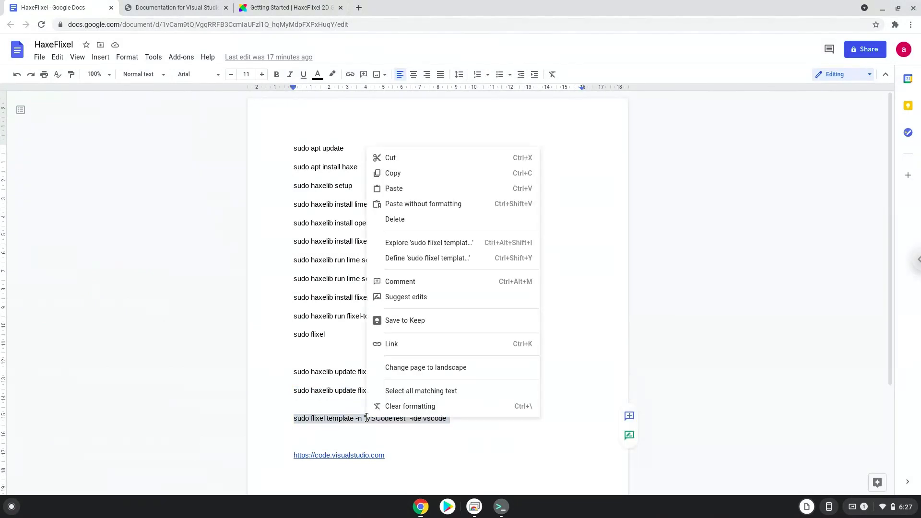
{"action": "mouse_move", "coordinate": [416, 176]}
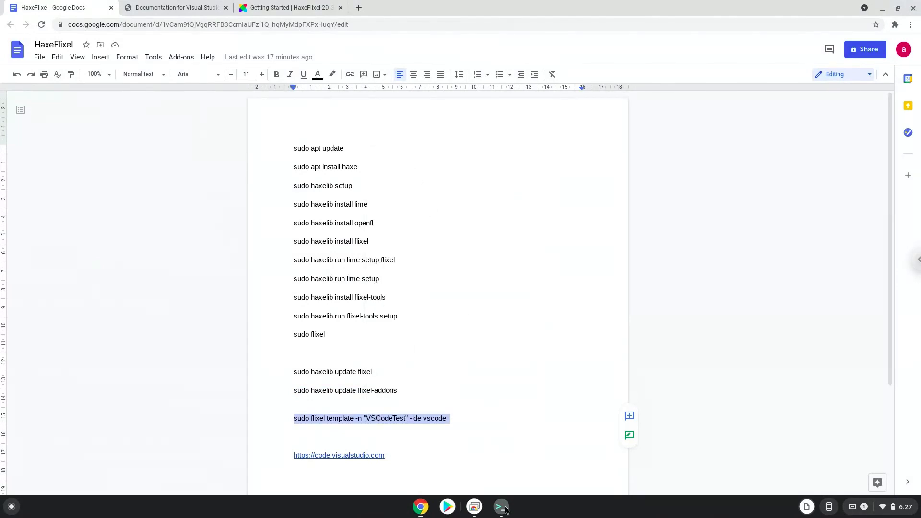
{"action": "left_click", "coordinate": [500, 507]}
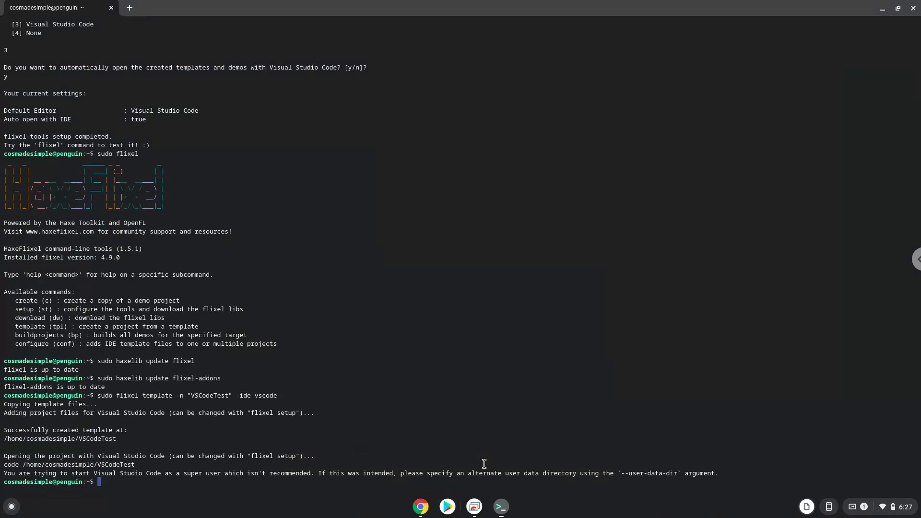
{"action": "mouse_move", "coordinate": [583, 364]}
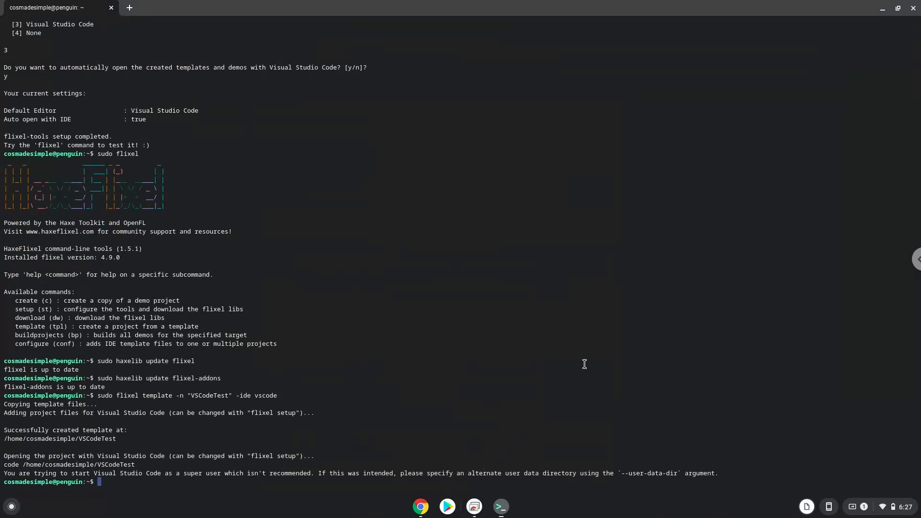
{"action": "mouse_move", "coordinate": [860, 86]}
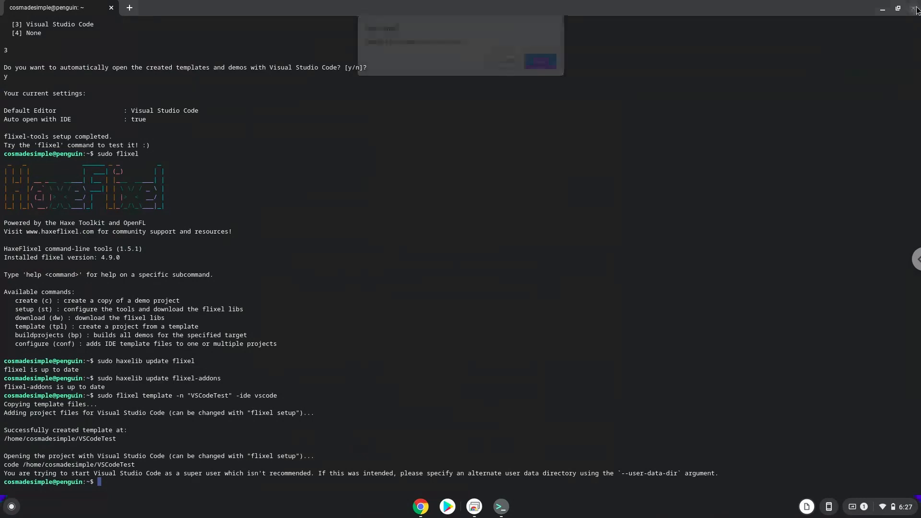
Step: Close the terminal and launch Visual Studio Code from the launcher's Linux apps folder
{"action": "left_click", "coordinate": [914, 8]}
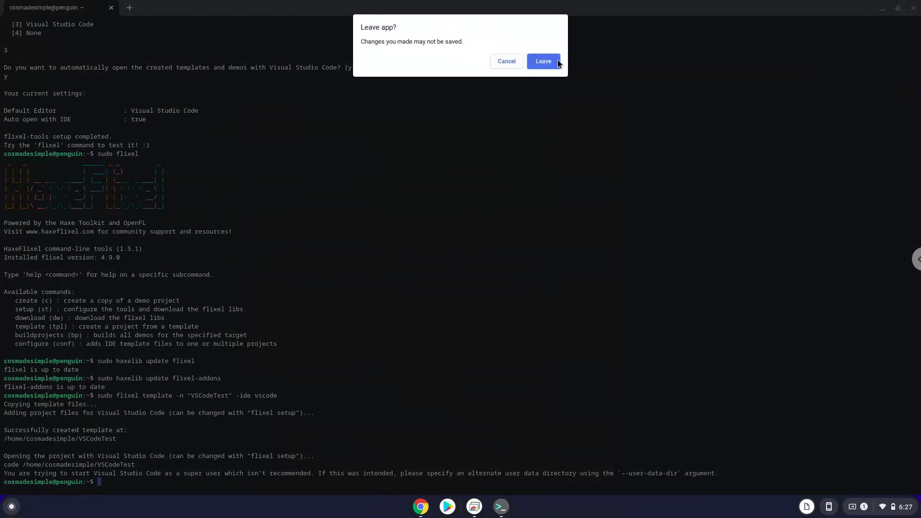
{"action": "left_click", "coordinate": [542, 61]}
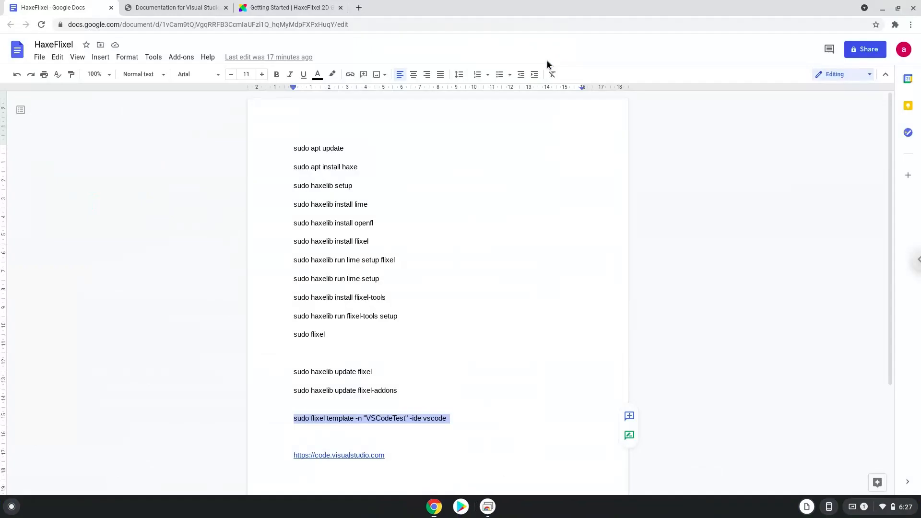
{"action": "mouse_move", "coordinate": [510, 113]}
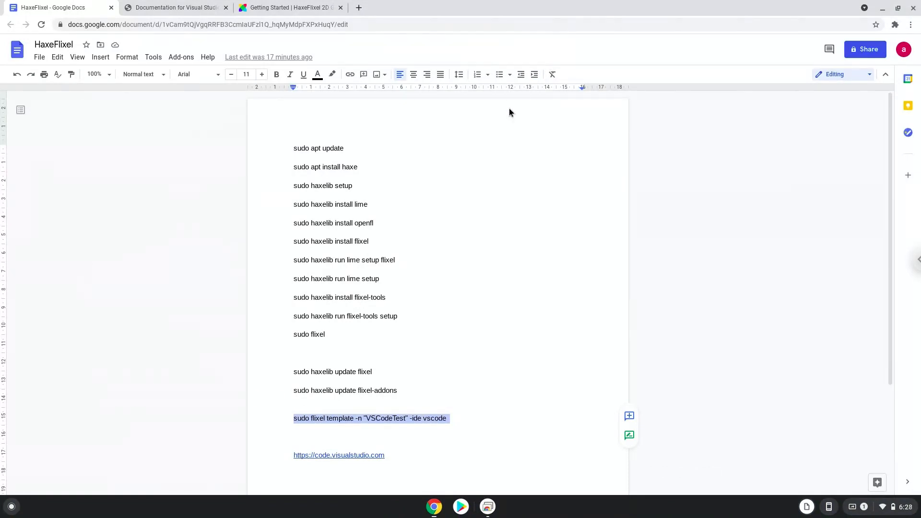
{"action": "mouse_move", "coordinate": [64, 461]}
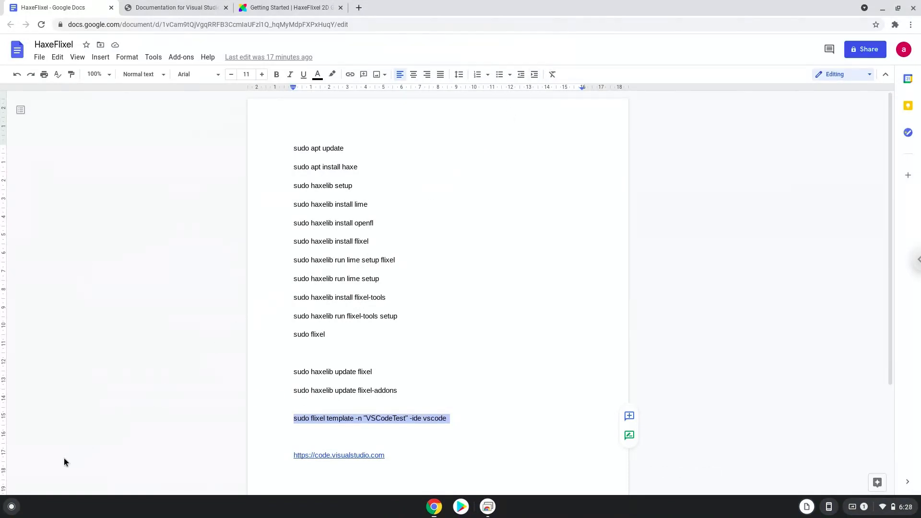
{"action": "left_click", "coordinate": [11, 505]}
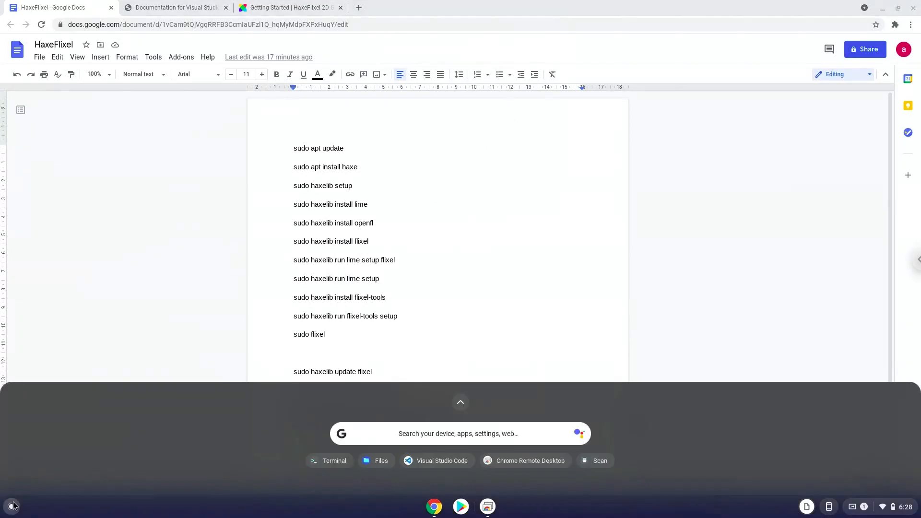
{"action": "mouse_move", "coordinate": [460, 405]}
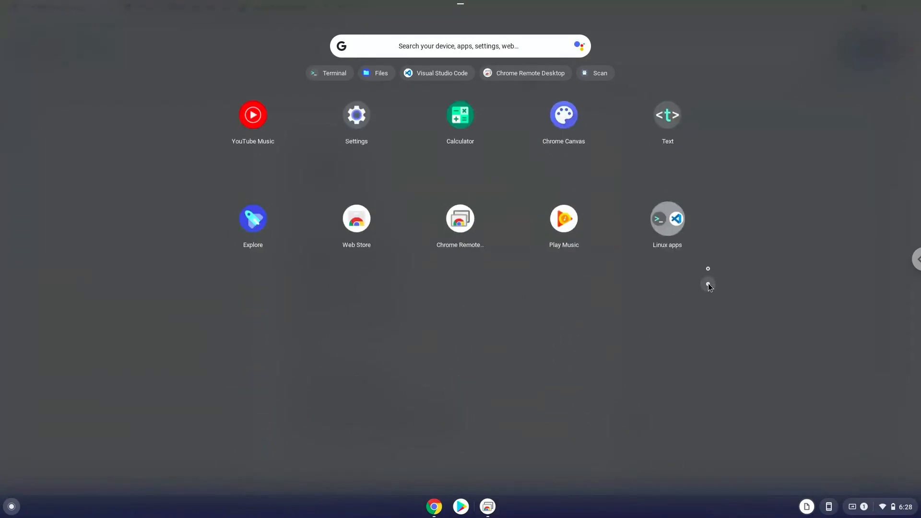
{"action": "mouse_move", "coordinate": [667, 219]}
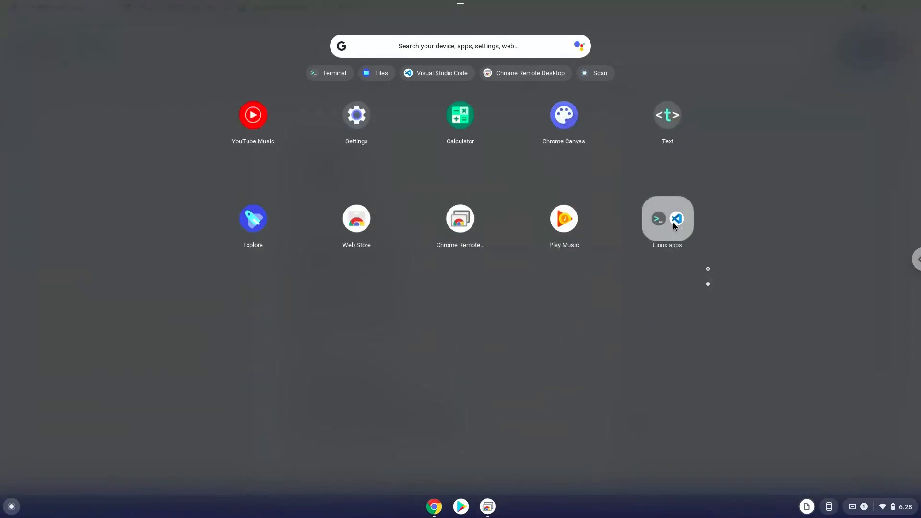
{"action": "left_click", "coordinate": [667, 222]}
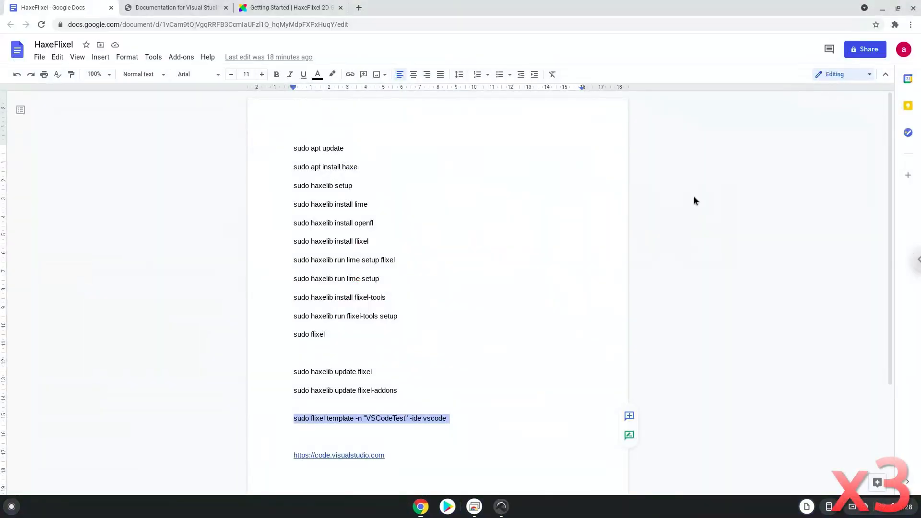
Step: Maximize the Visual Studio Code Welcome window to full screen
{"action": "left_click", "coordinate": [500, 507]}
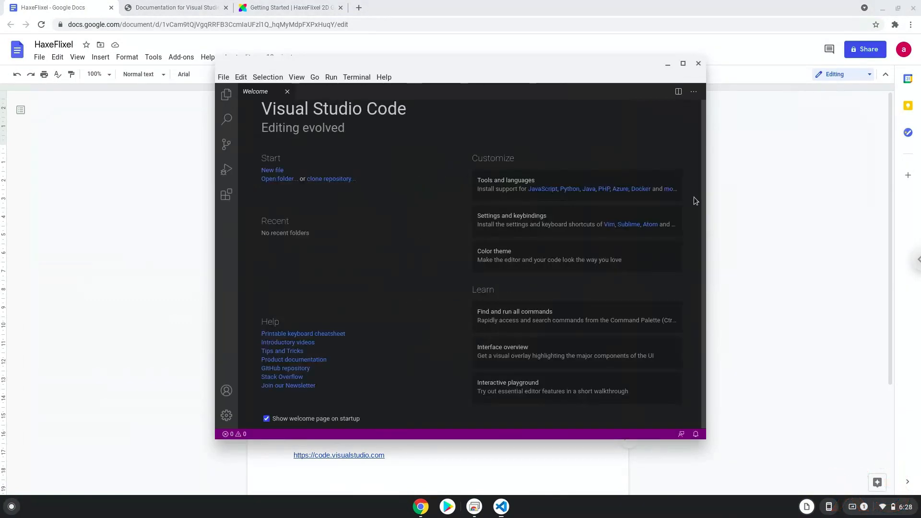
{"action": "mouse_move", "coordinate": [625, 112]}
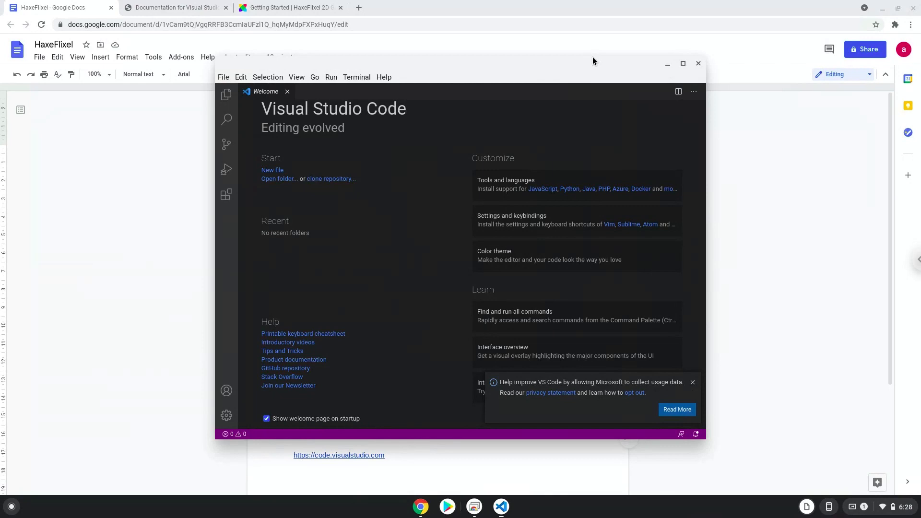
{"action": "mouse_move", "coordinate": [668, 64]}
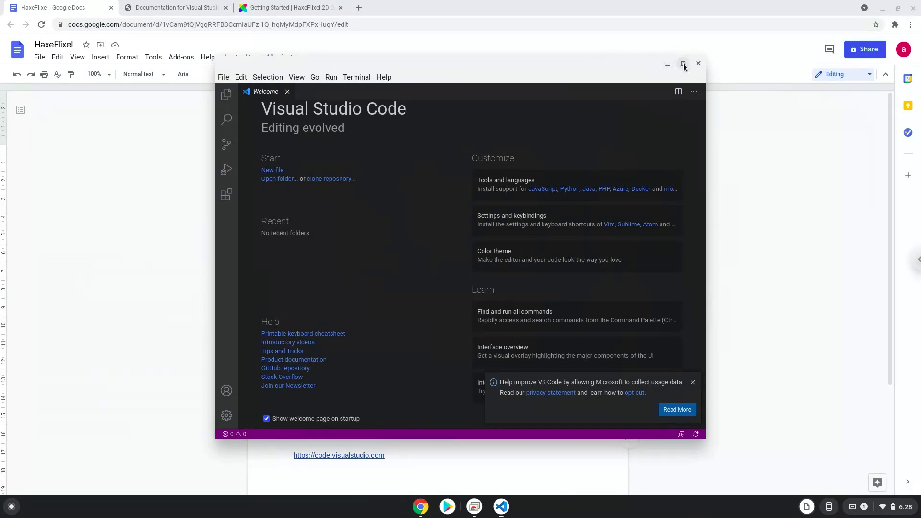
{"action": "left_click", "coordinate": [683, 64]}
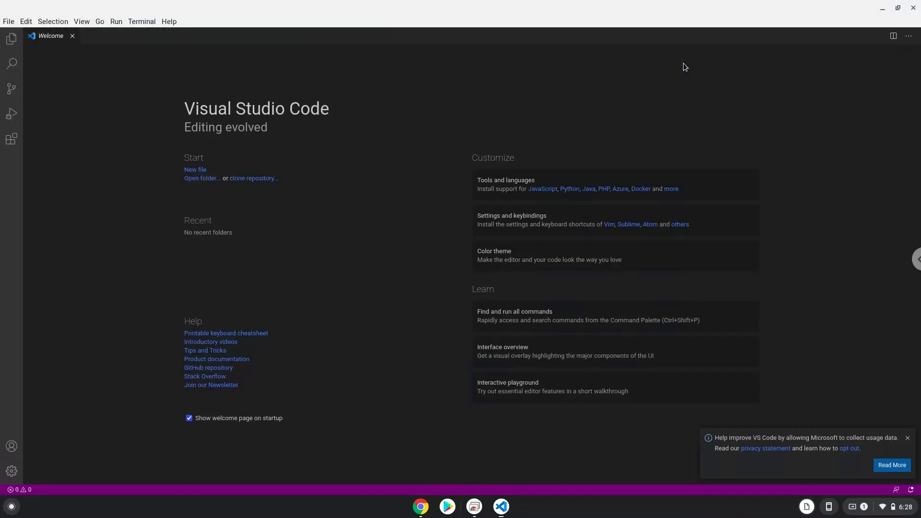
{"action": "mouse_move", "coordinate": [159, 135]}
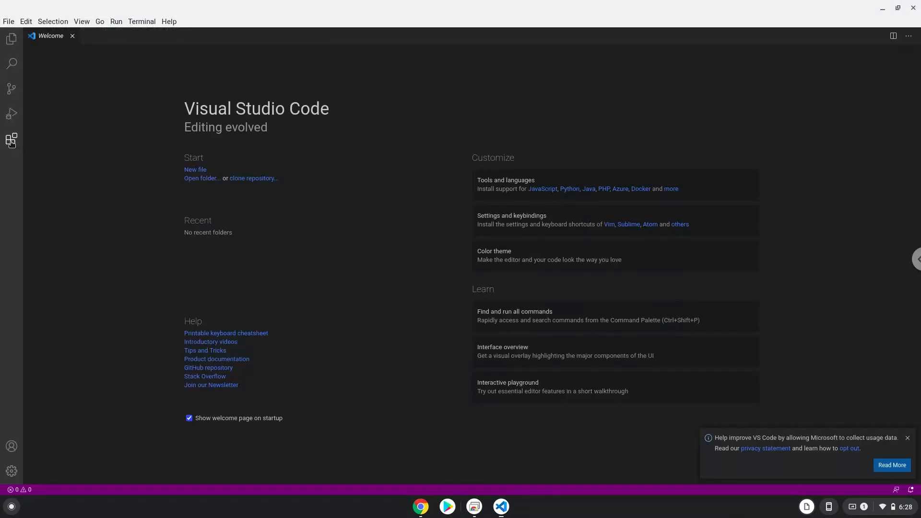
Step: Search the Extensions marketplace and install the Lime extension by OpenFL
{"action": "left_click", "coordinate": [12, 140]}
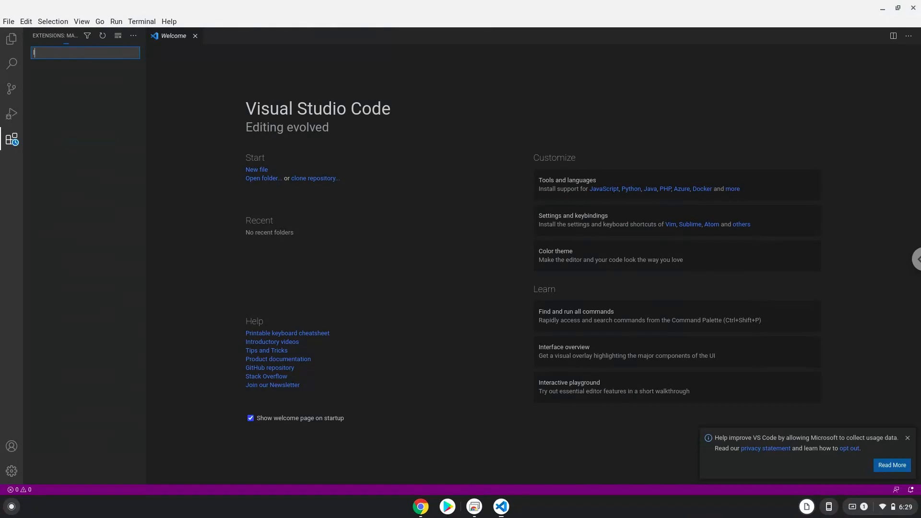
{"action": "type", "text": "llm"}
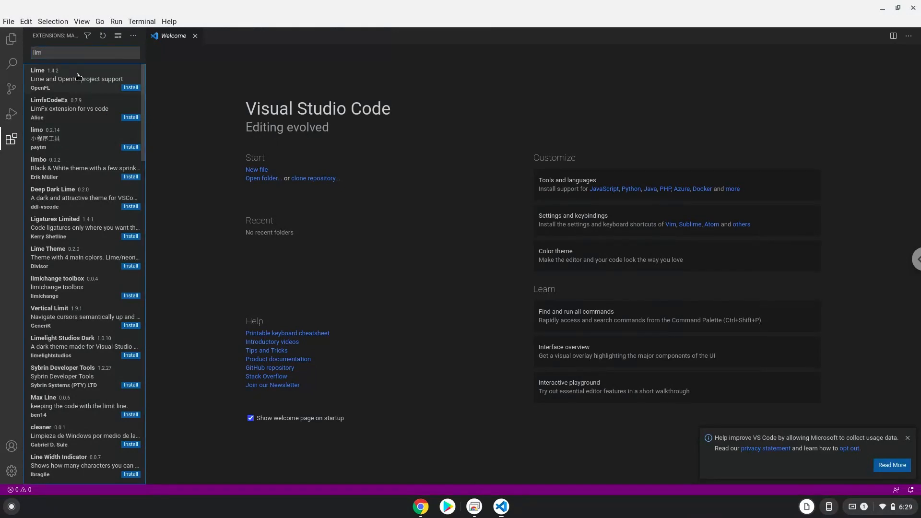
{"action": "left_click", "coordinate": [76, 79]}
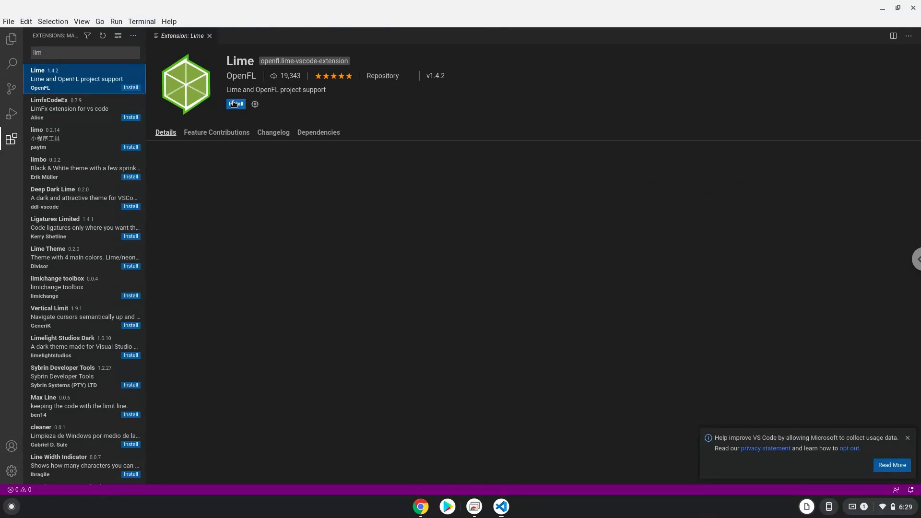
{"action": "left_click", "coordinate": [236, 104]}
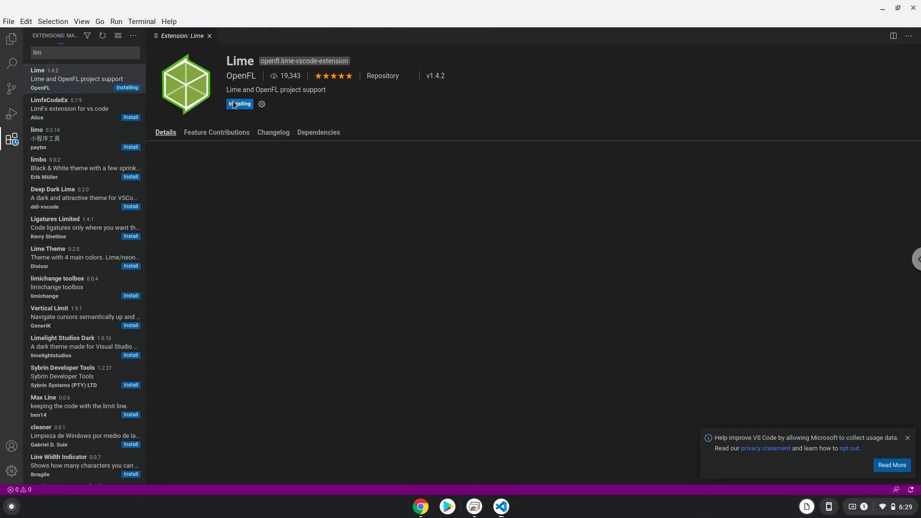
{"action": "left_click", "coordinate": [166, 133]}
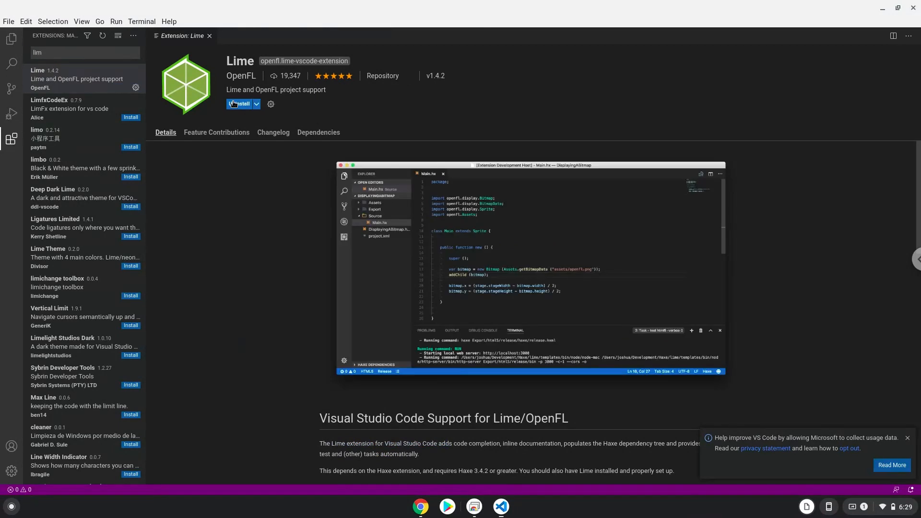
{"action": "left_click", "coordinate": [241, 104]}
{"action": "type", "text": "h"}
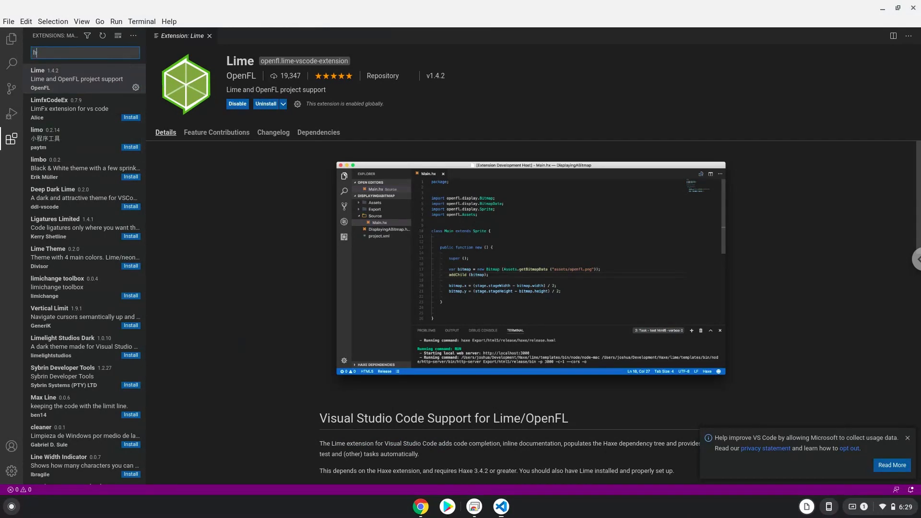
Step: Search 'hax' and open the Haxe Foundation extension page showing it installed and enabled
{"action": "type", "text": "a"}
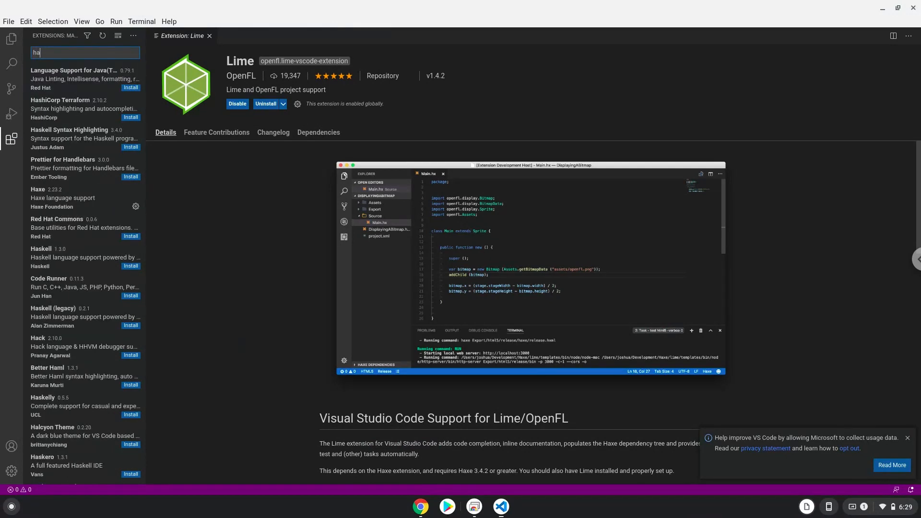
{"action": "type", "text": "x"}
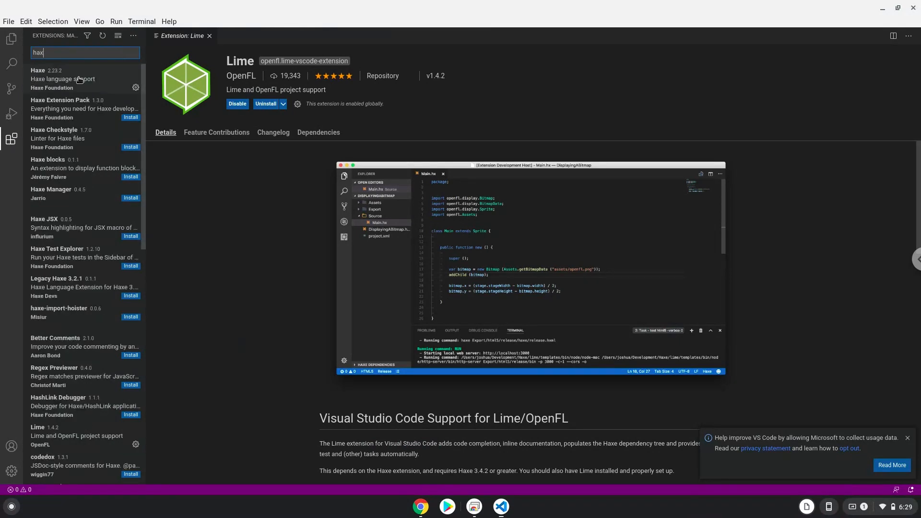
{"action": "left_click", "coordinate": [62, 78]}
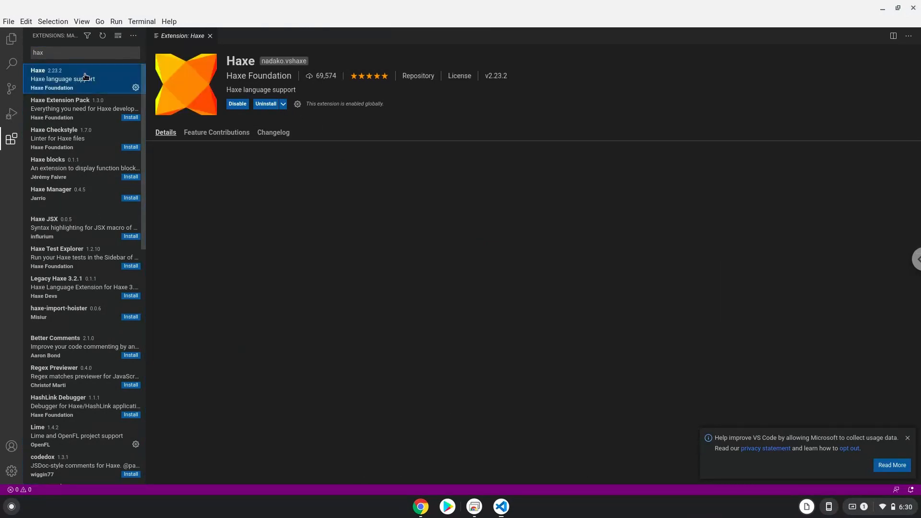
{"action": "left_click", "coordinate": [166, 133]}
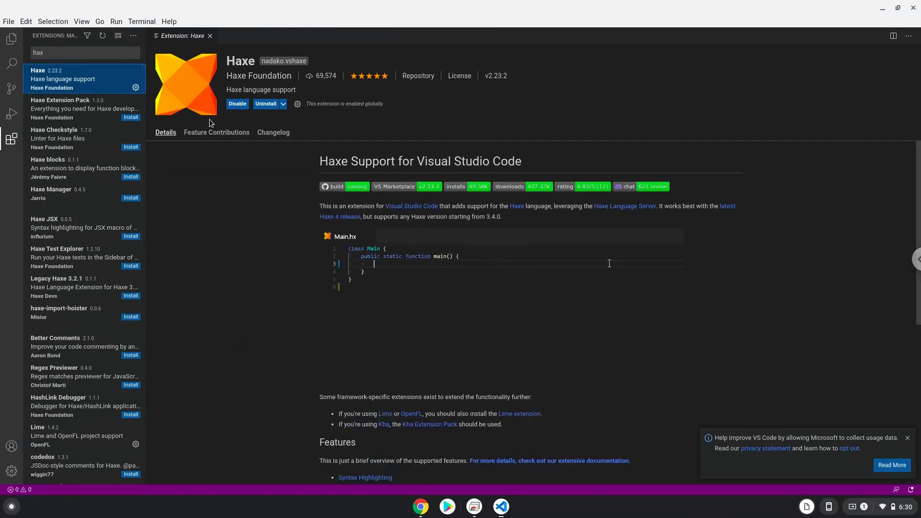
{"action": "type", "text": "var numbers = [0,"}
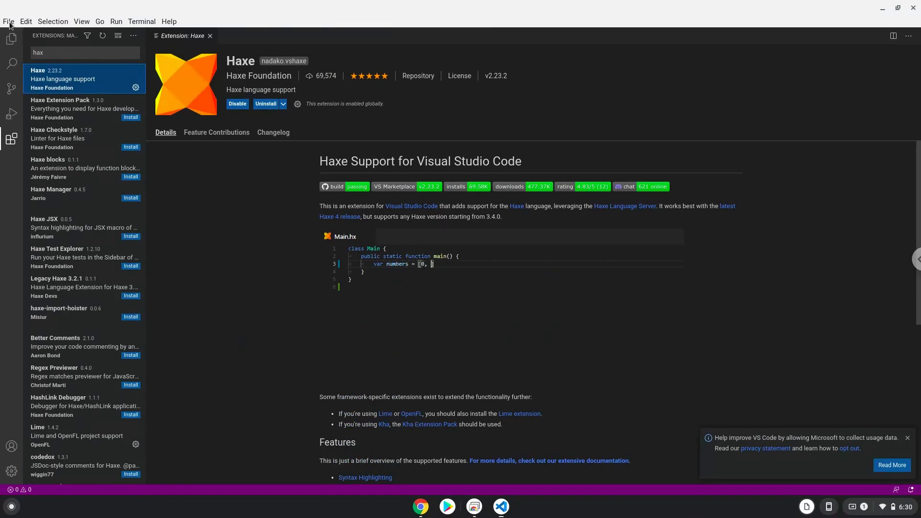
Step: Open the folder picker and browse into the VSCodeTest project folder
{"action": "left_click", "coordinate": [8, 21]}
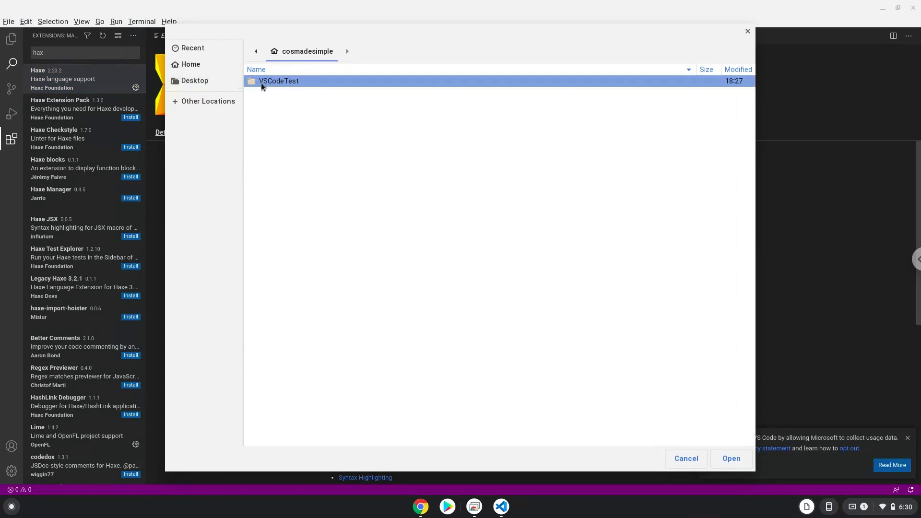
{"action": "double_click", "coordinate": [280, 81]}
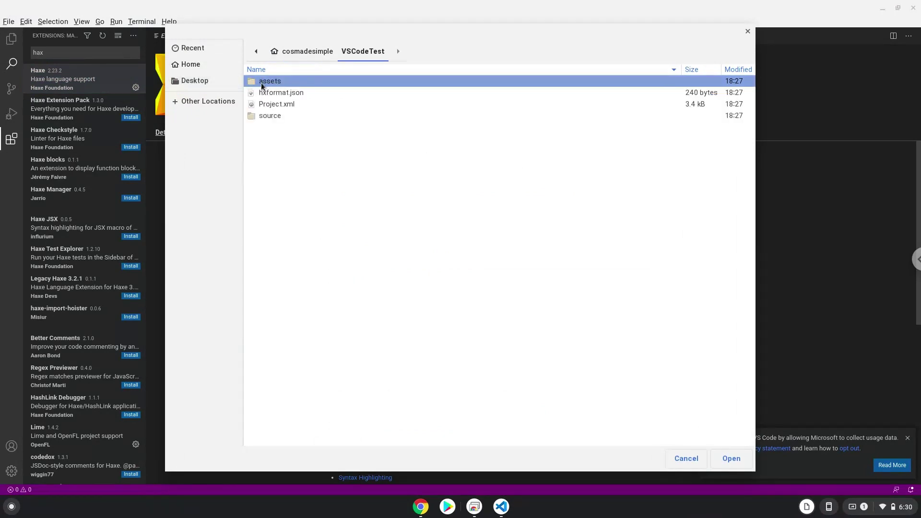
{"action": "mouse_move", "coordinate": [262, 94]}
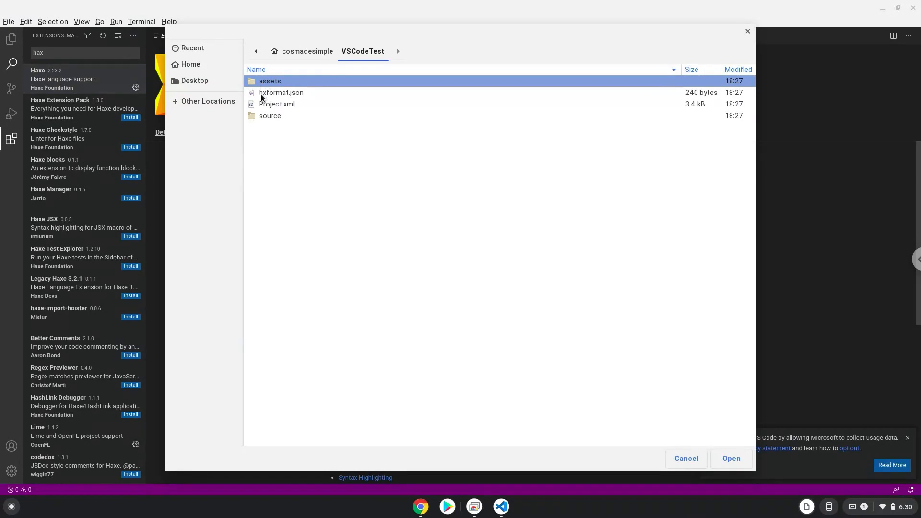